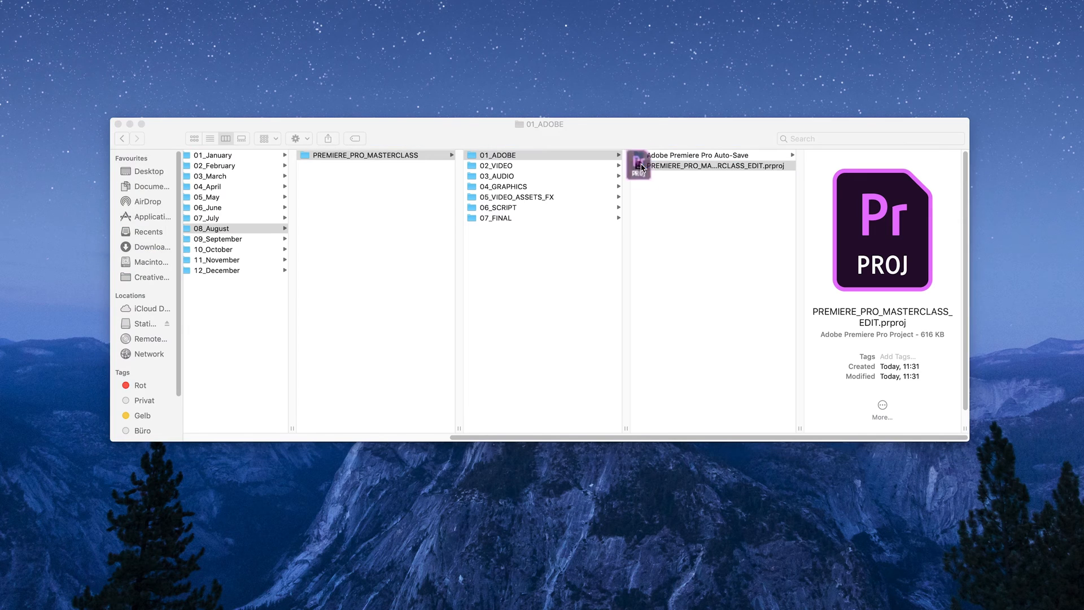
- Launch PREMIERE_PRO_MASTERCLASS_EDIT.prproj from the 01_ADOBE folder in Finder
{"action": "double_click", "coordinate": [707, 165]}
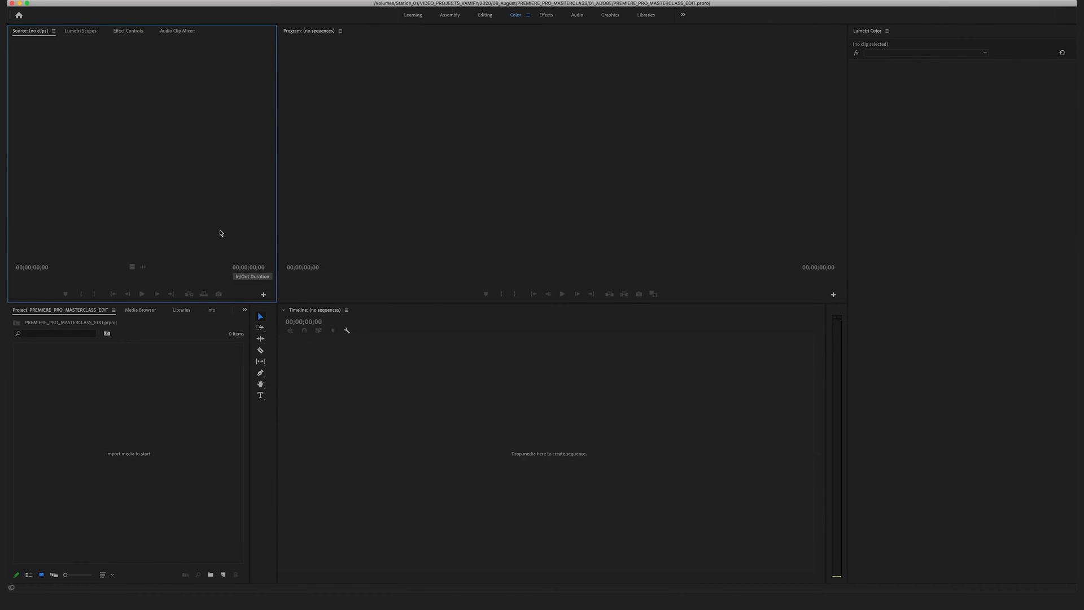
{"action": "mouse_move", "coordinate": [232, 241]}
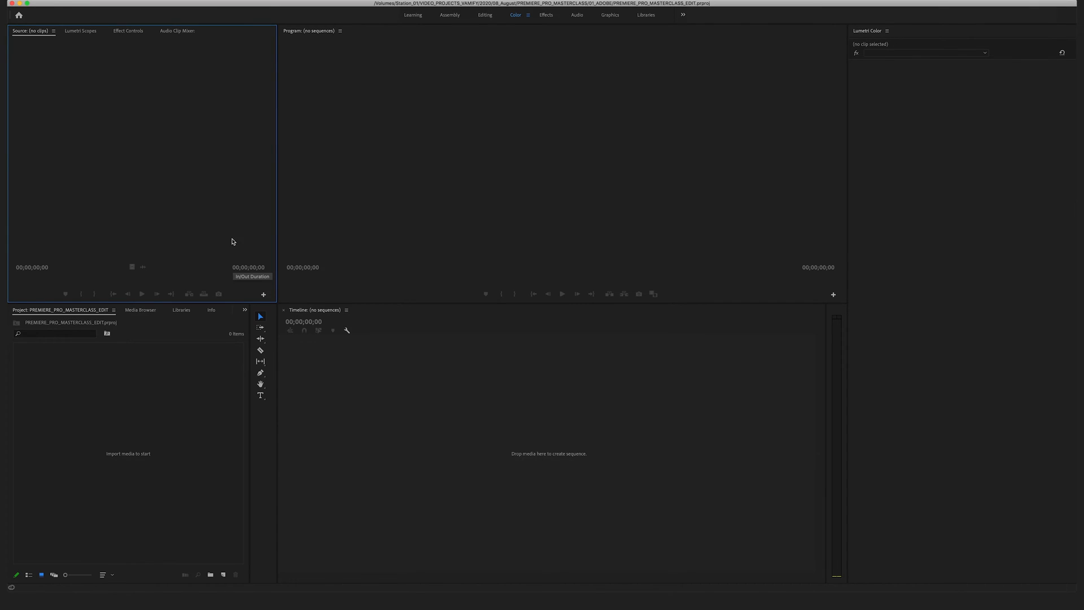
{"action": "mouse_move", "coordinate": [184, 223]}
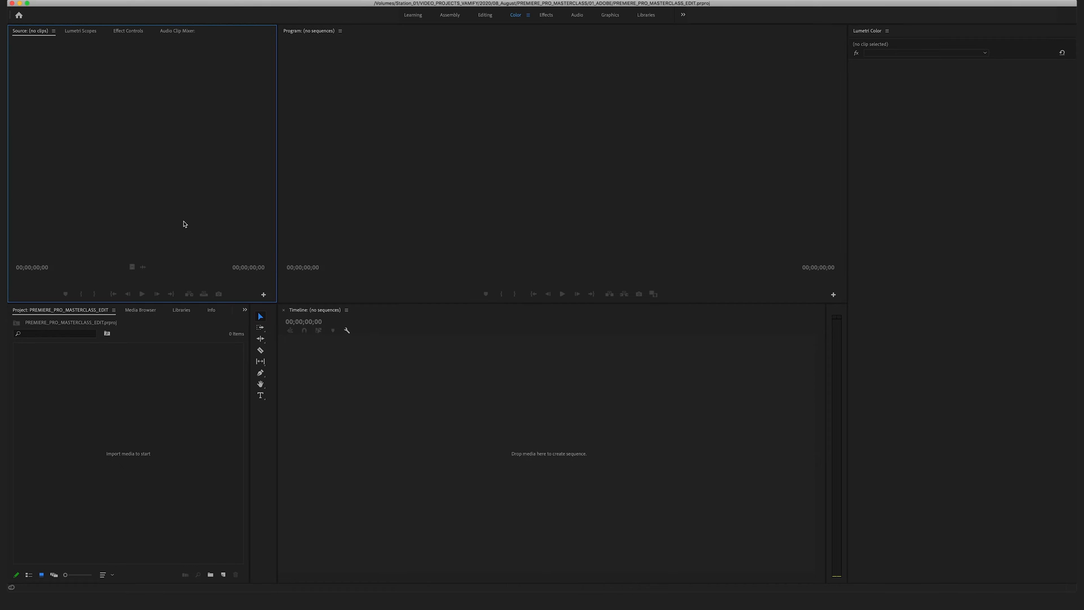
{"action": "mouse_move", "coordinate": [133, 34]}
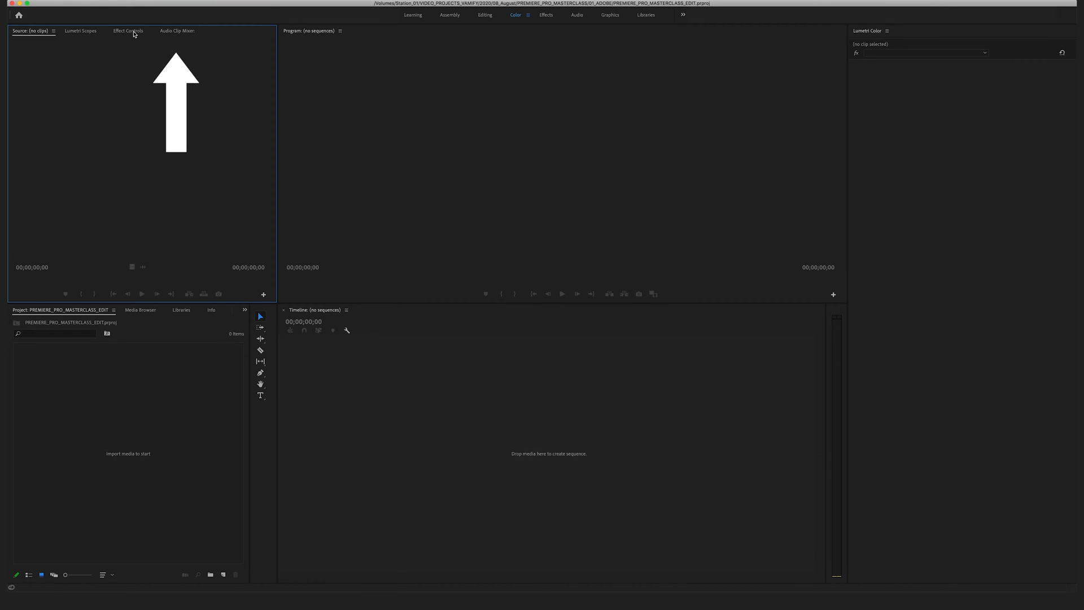
{"action": "mouse_move", "coordinate": [464, 127]}
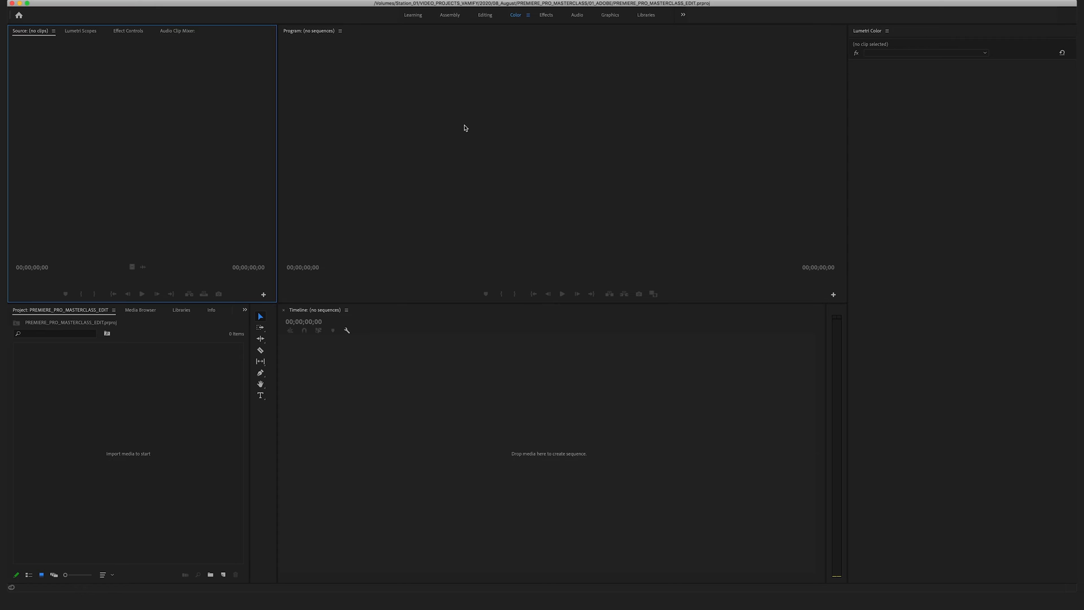
{"action": "mouse_move", "coordinate": [486, 30]}
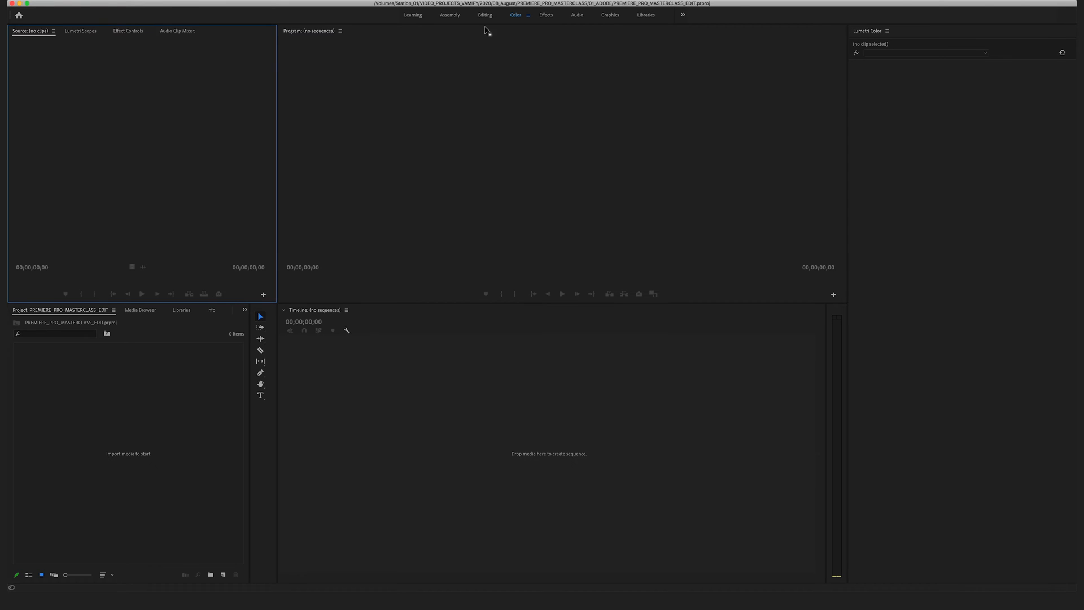
- Cycle through the Editing, Effects and Audio workspaces, ending on Graphics
{"action": "left_click", "coordinate": [485, 15]}
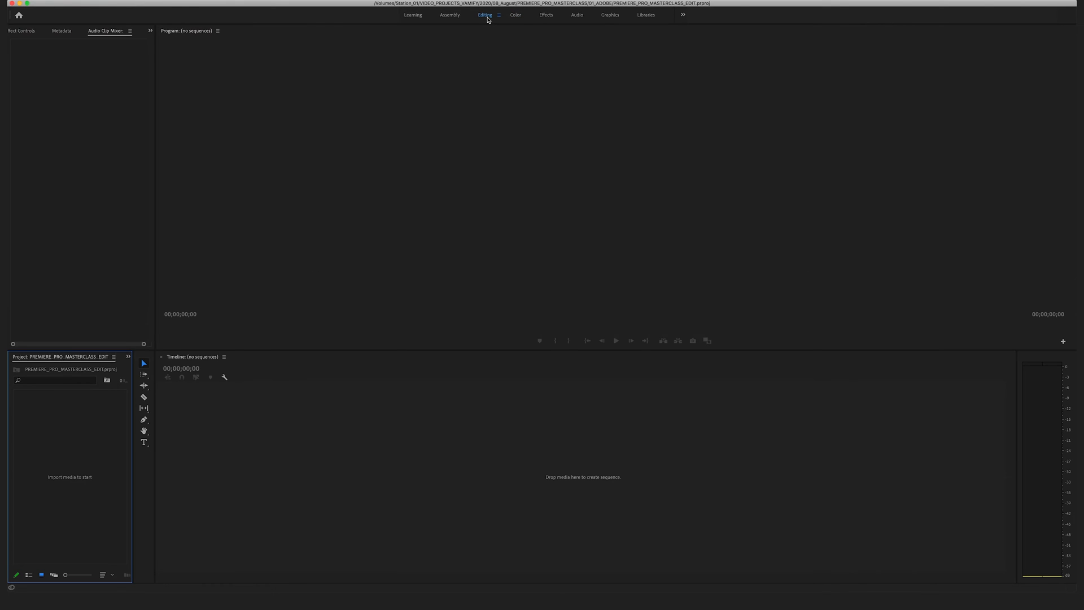
{"action": "left_click", "coordinate": [546, 14]}
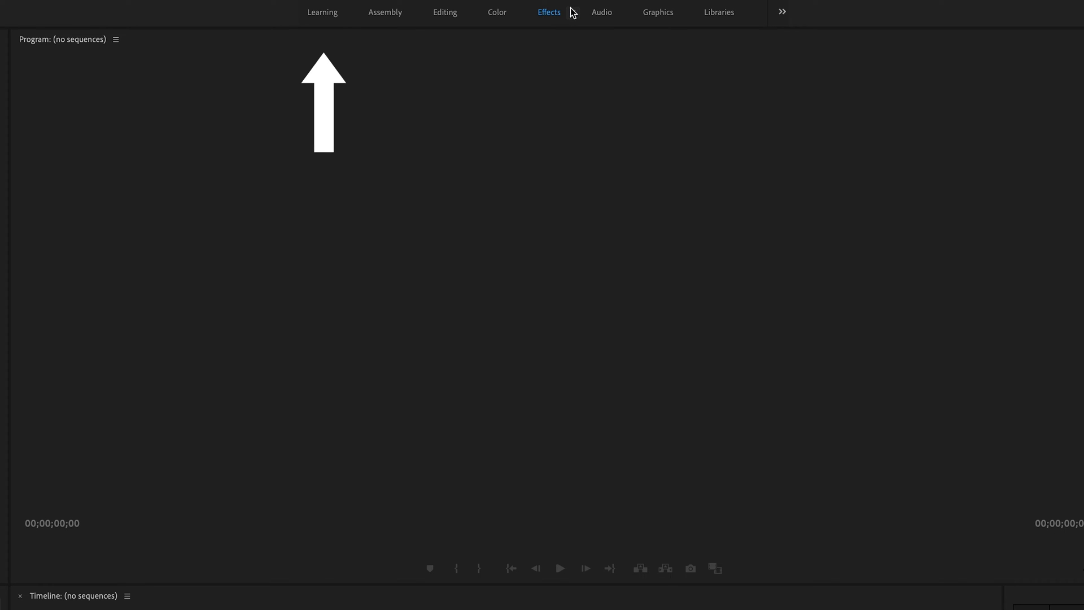
{"action": "mouse_move", "coordinate": [592, 18]}
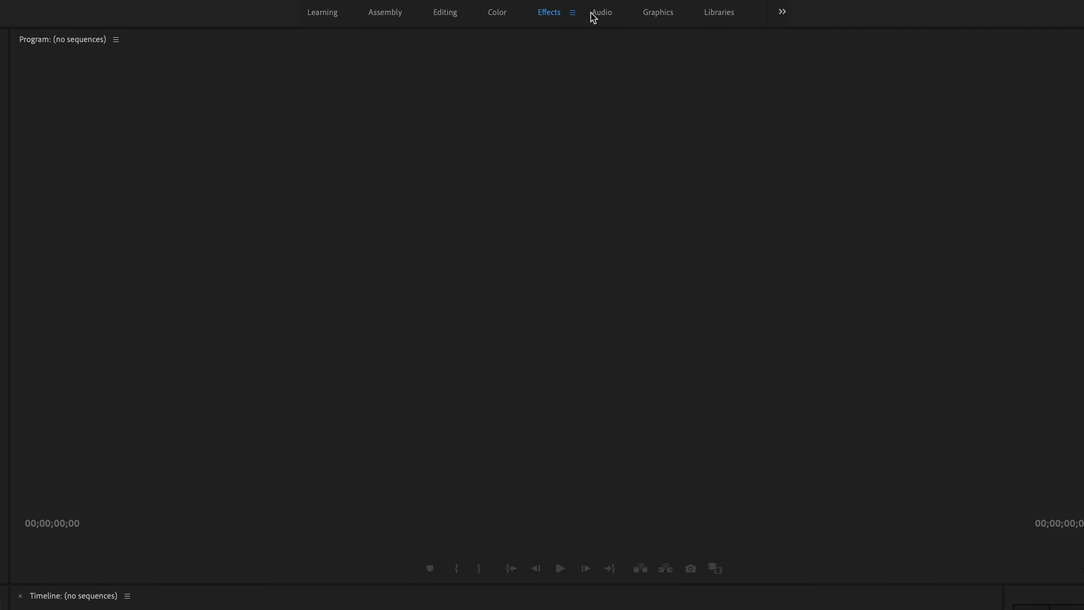
{"action": "left_click", "coordinate": [601, 12]}
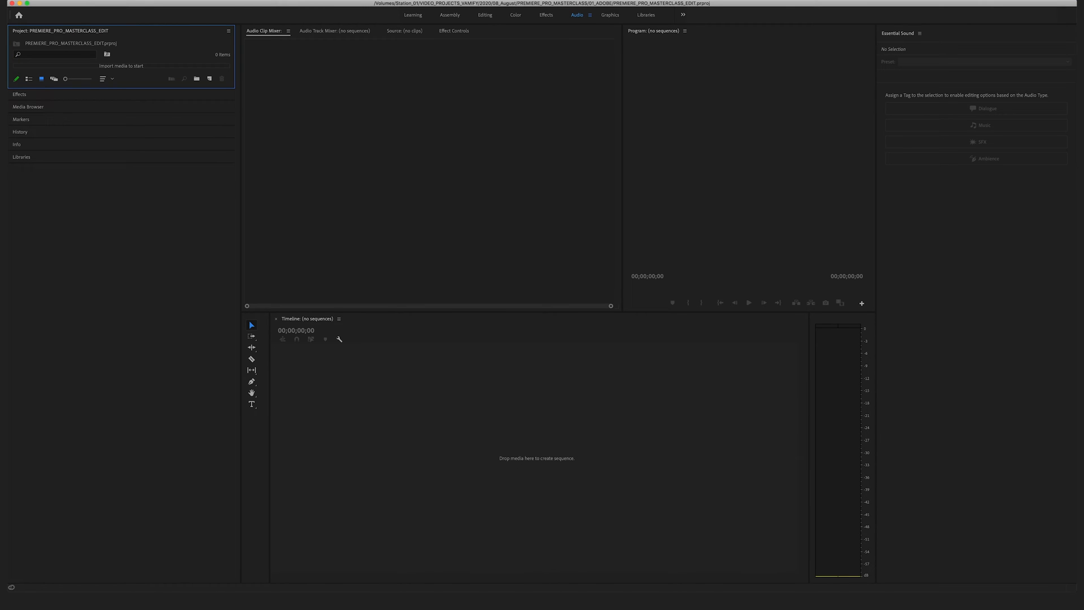
{"action": "left_click", "coordinate": [609, 14]}
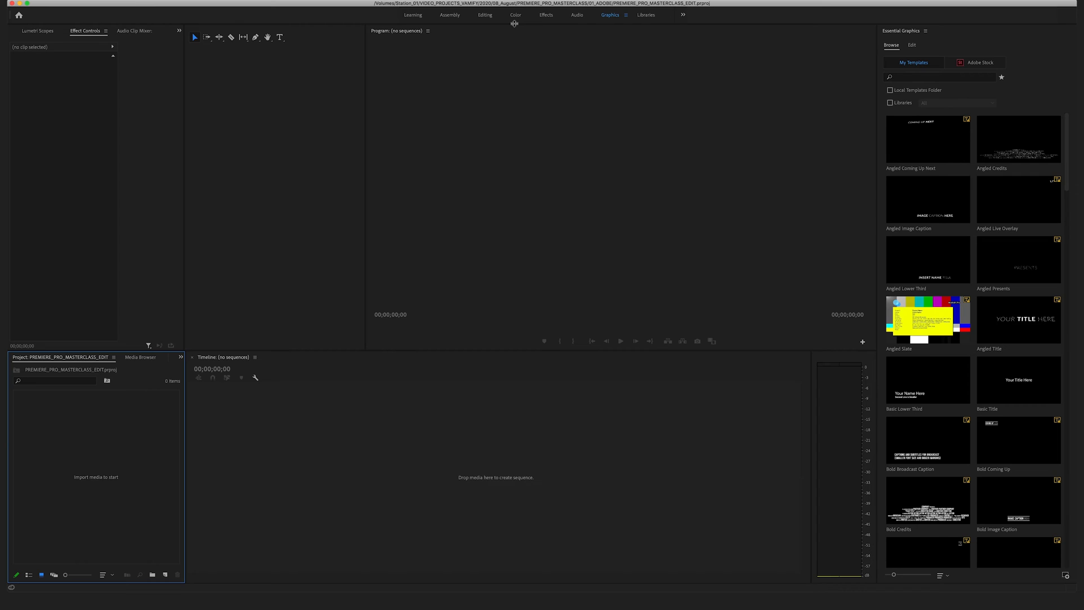
{"action": "mouse_move", "coordinate": [555, 40]}
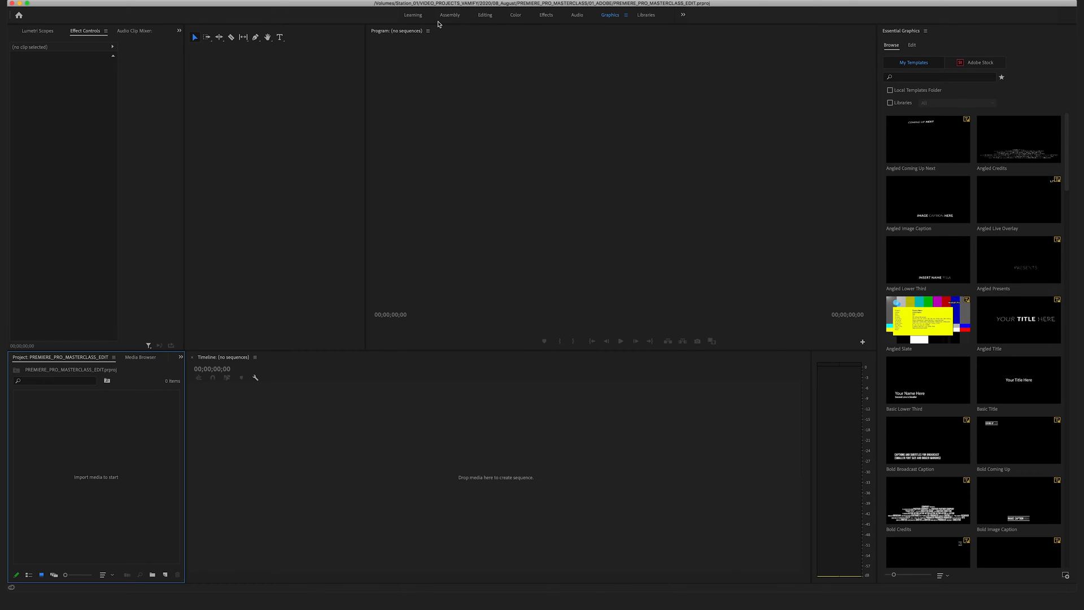
{"action": "mouse_move", "coordinate": [448, 22]}
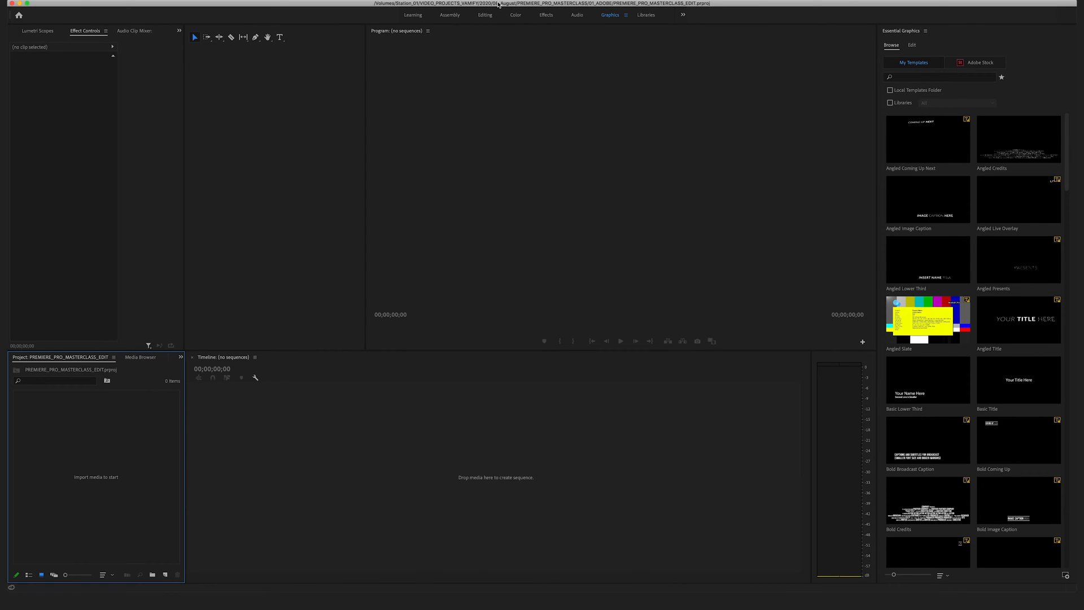
- Switch from Graphics to the Color workspace with its Lumetri Color panel
{"action": "left_click", "coordinate": [515, 15]}
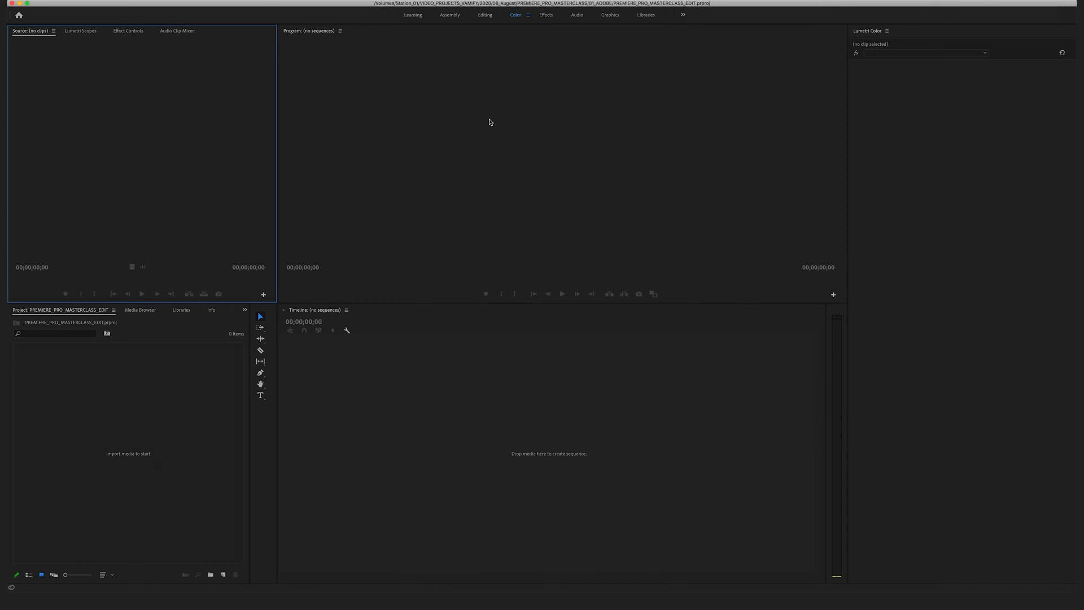
{"action": "mouse_move", "coordinate": [886, 191]}
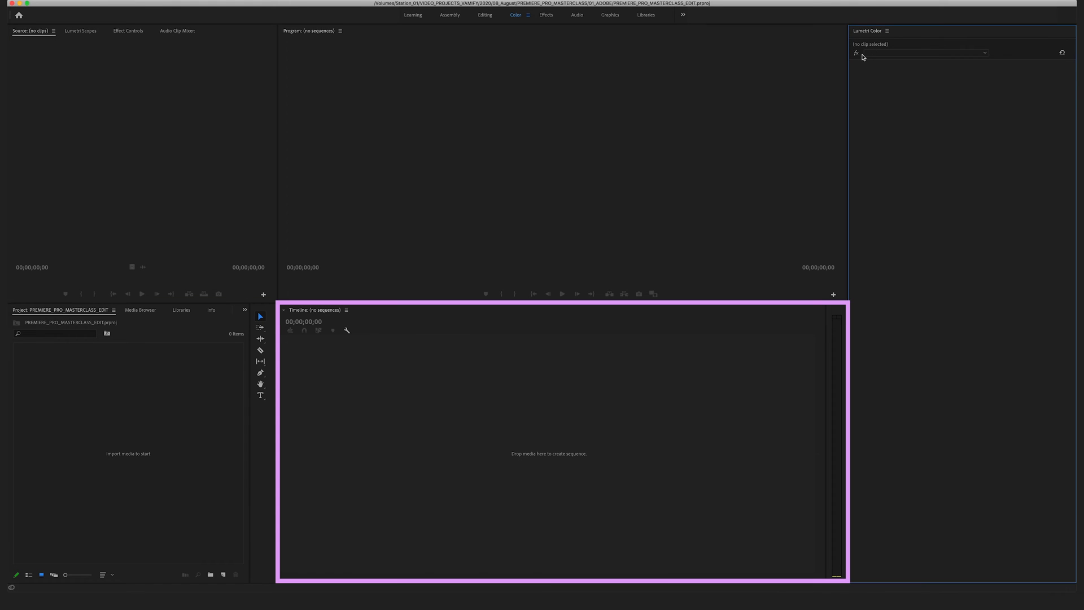
{"action": "mouse_move", "coordinate": [824, 138]}
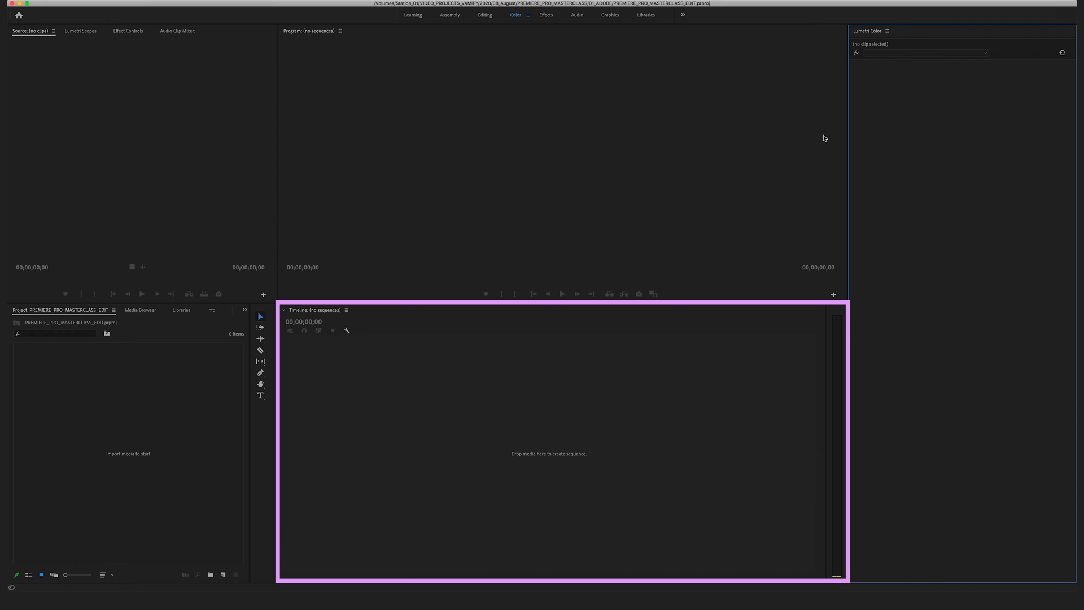
{"action": "mouse_move", "coordinate": [563, 381]}
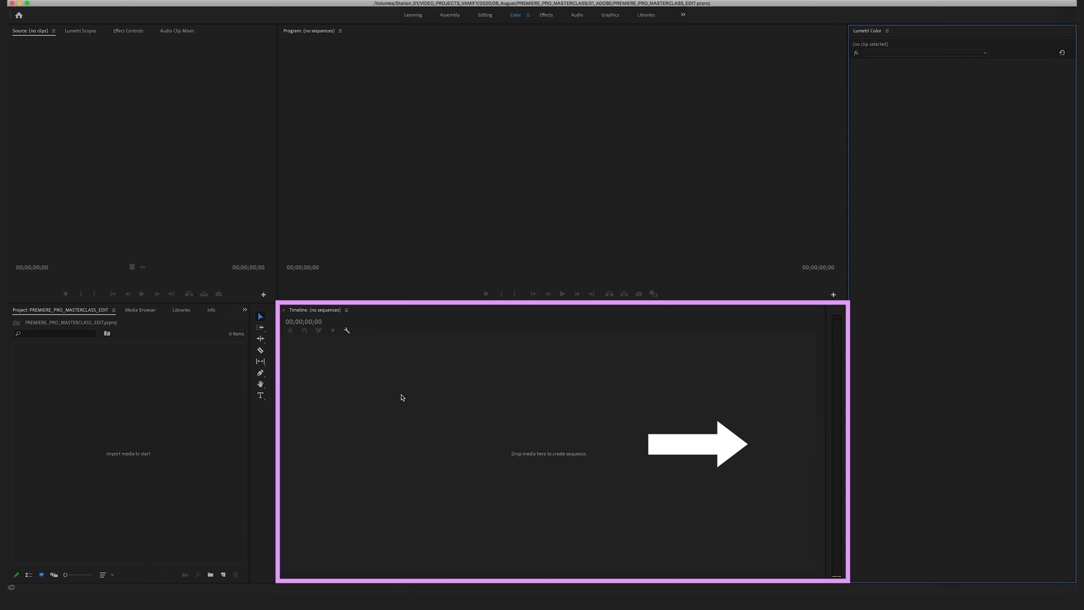
{"action": "mouse_move", "coordinate": [828, 451]}
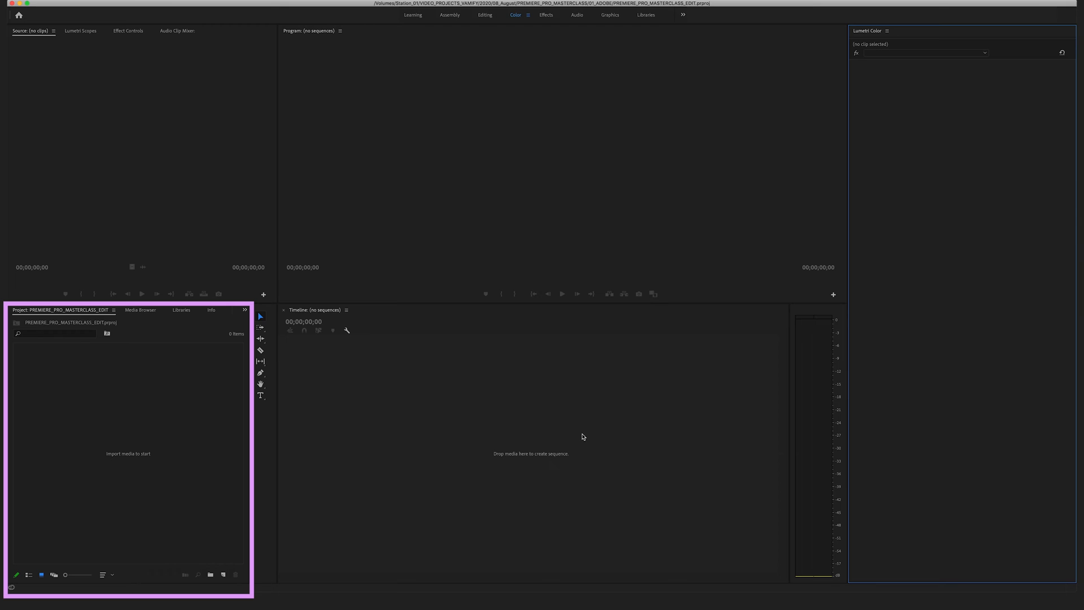
{"action": "mouse_move", "coordinate": [188, 413]}
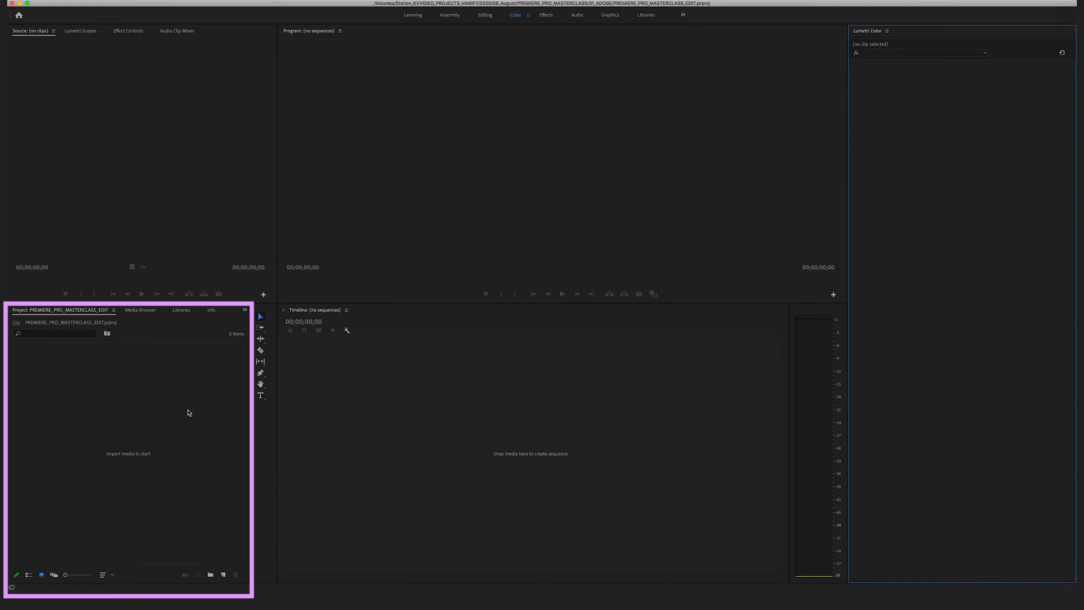
{"action": "mouse_move", "coordinate": [192, 403]}
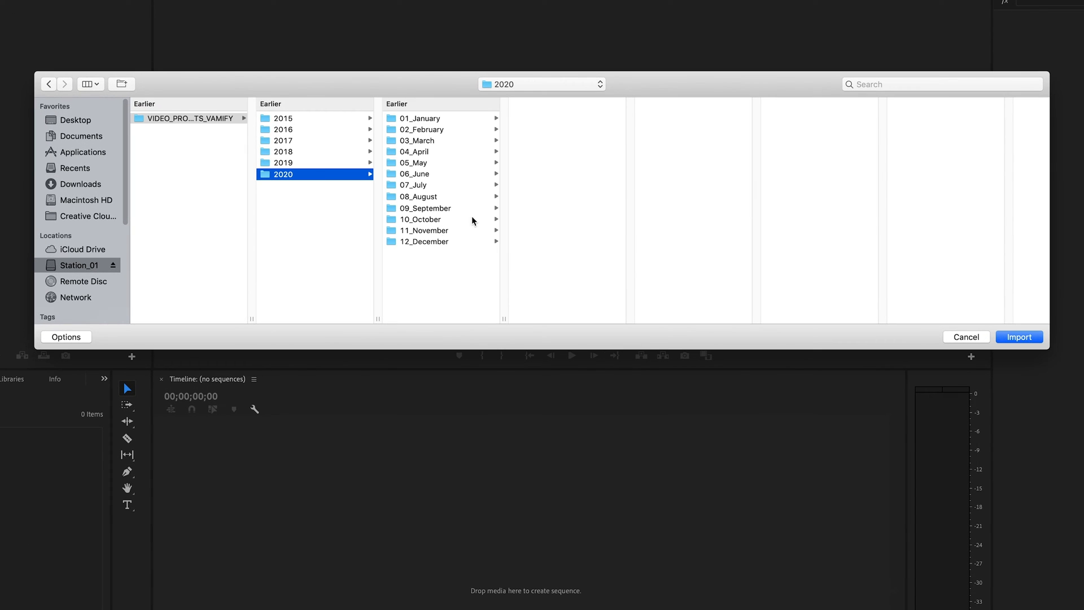
- Import folders 02_VIDEO through 05_VIDEO_ASSETS_FX from 08_August/PREMIERE_PRO_MASTERCLASS
{"action": "left_click", "coordinate": [418, 197]}
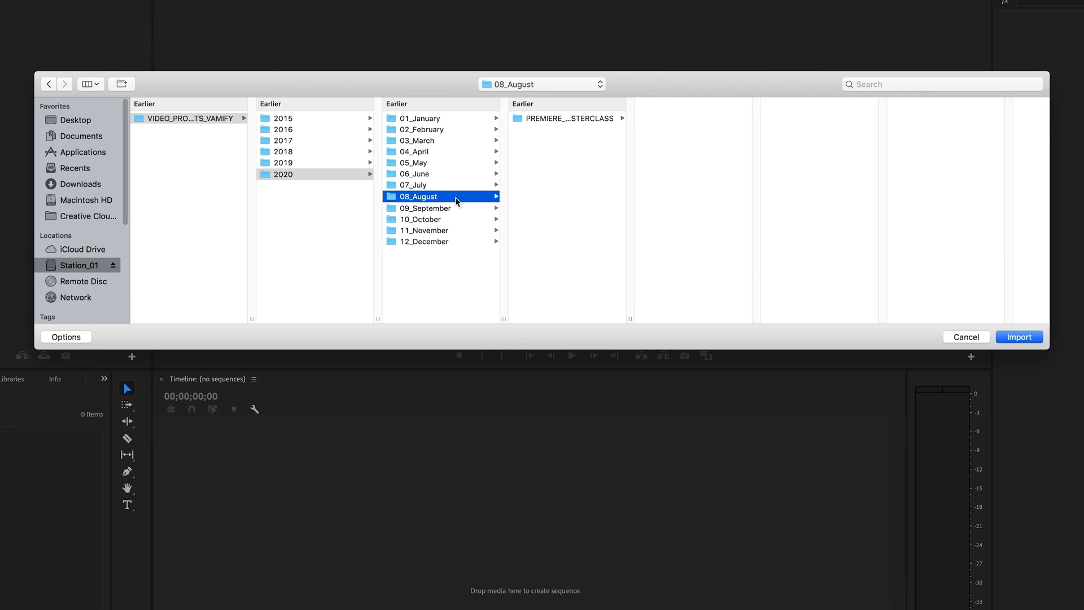
{"action": "left_click", "coordinate": [567, 118]}
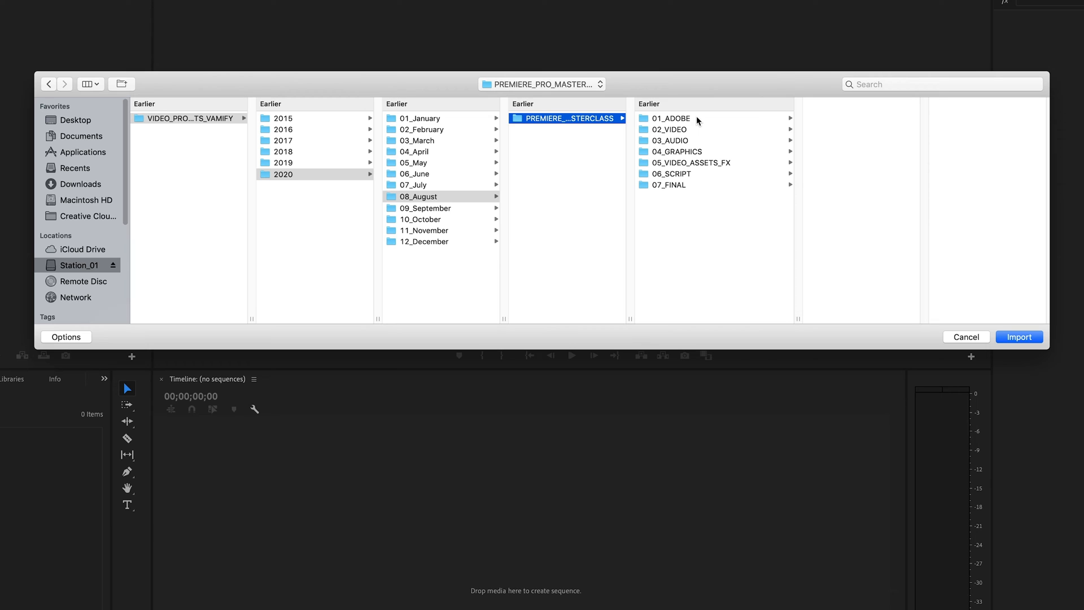
{"action": "mouse_move", "coordinate": [700, 250]}
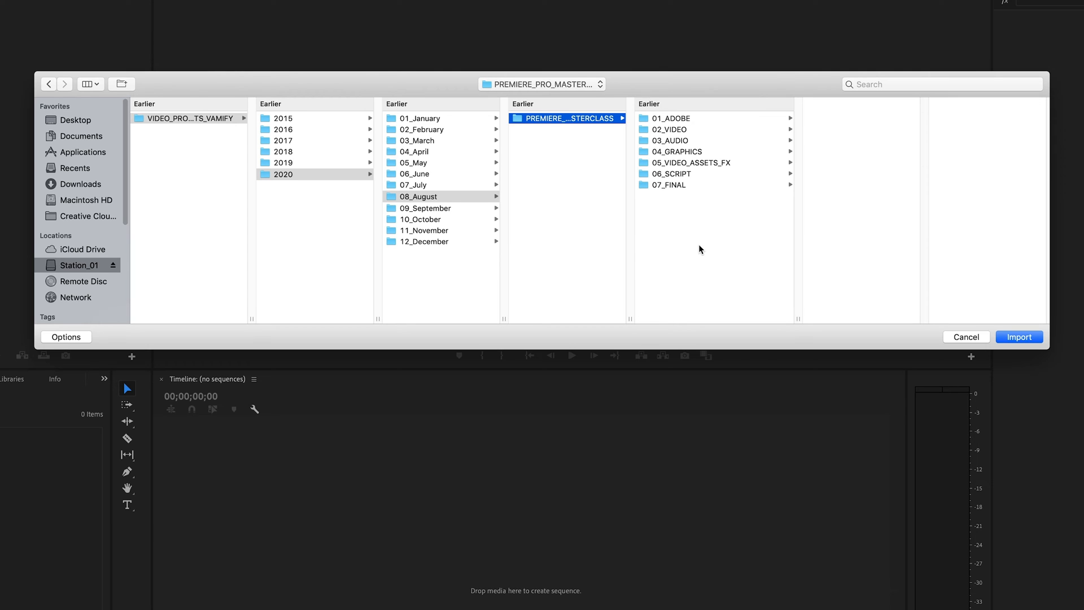
{"action": "mouse_move", "coordinate": [678, 192]}
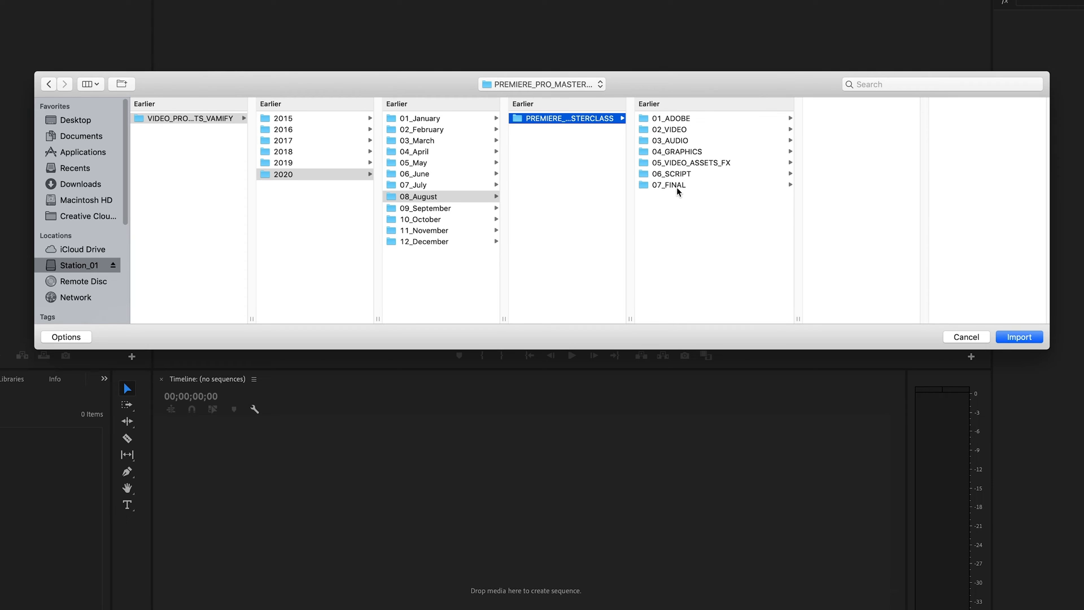
{"action": "mouse_move", "coordinate": [697, 182]}
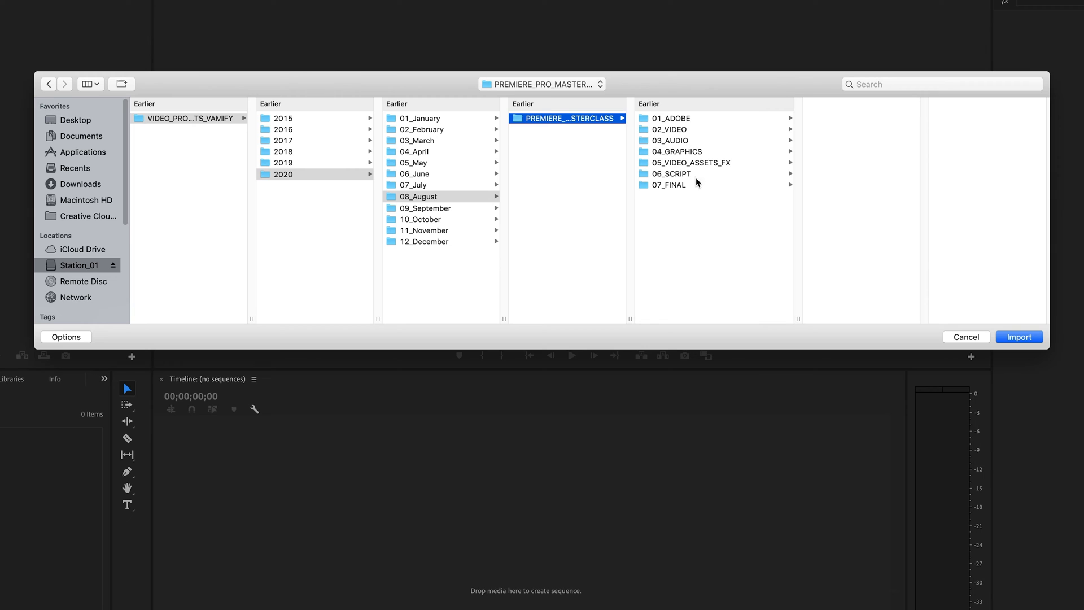
{"action": "left_click", "coordinate": [690, 162]}
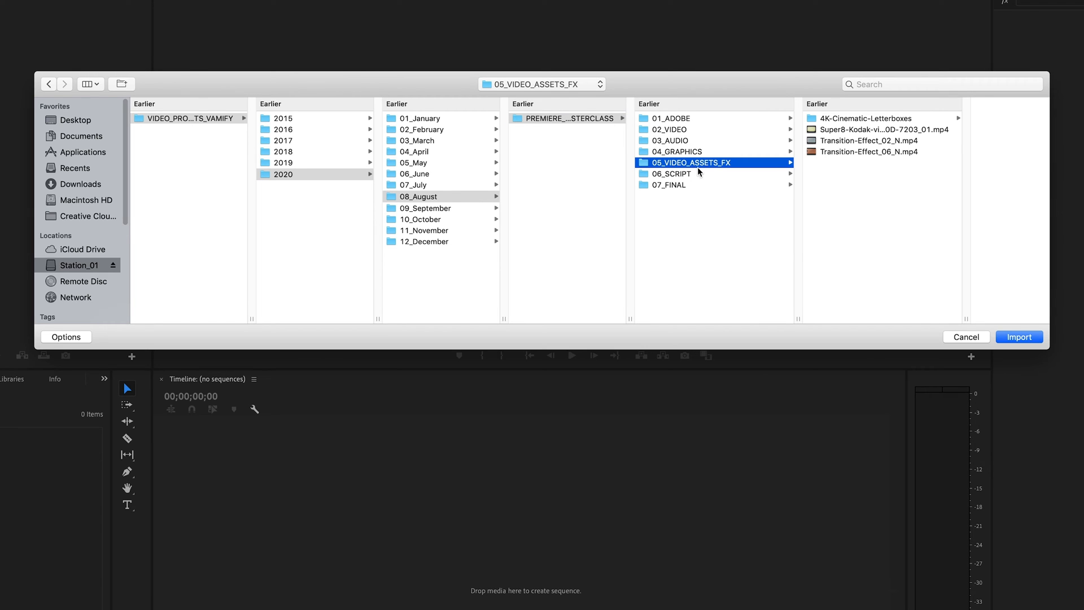
{"action": "mouse_move", "coordinate": [688, 135]}
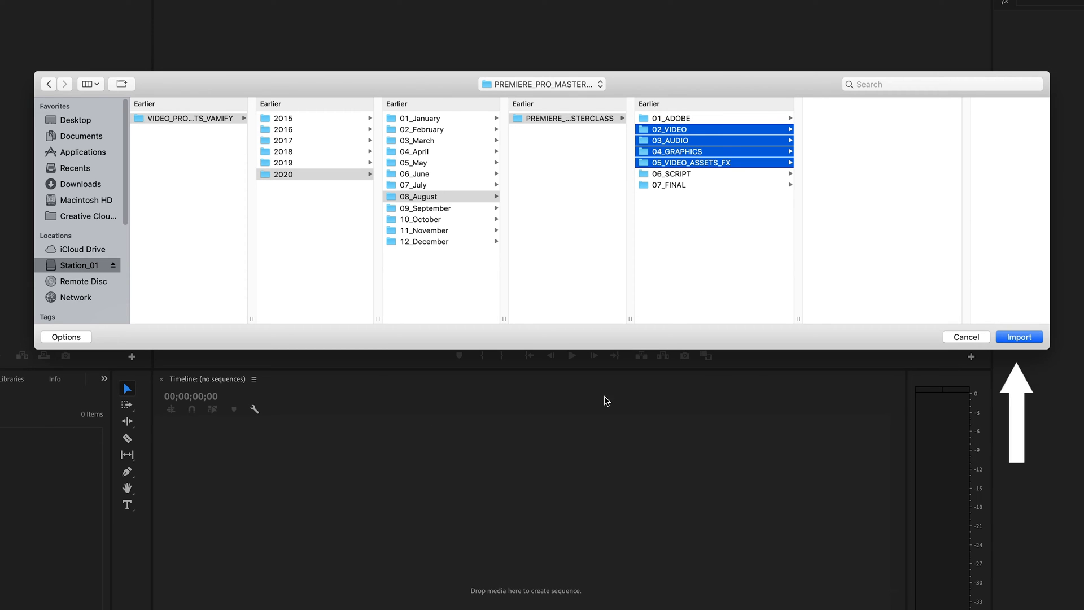
{"action": "left_click", "coordinate": [1019, 336]}
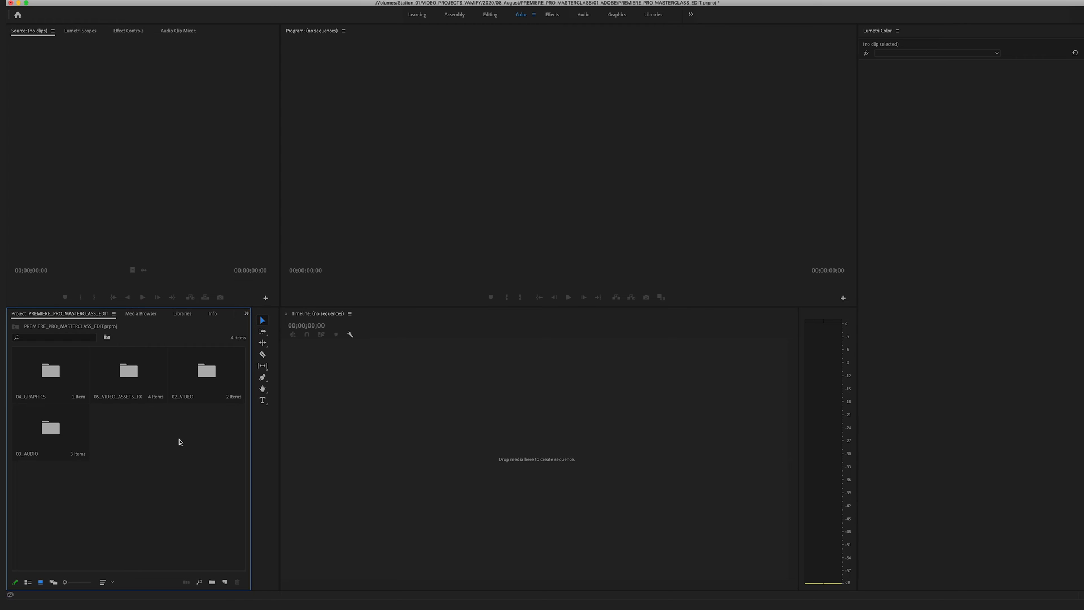
{"action": "mouse_move", "coordinate": [204, 384]}
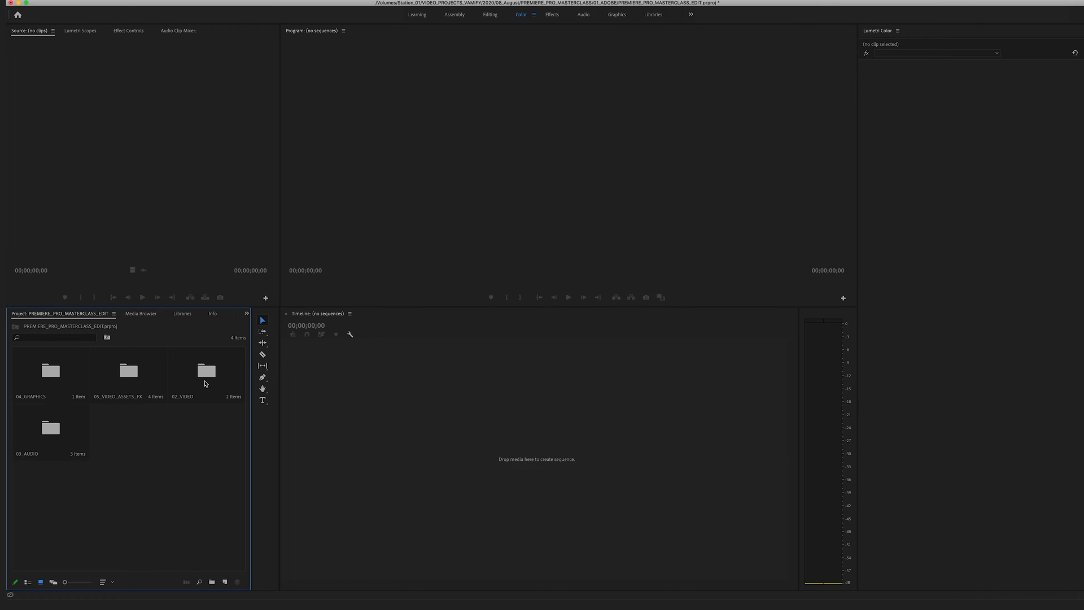
- Open 02_VIDEO, then the CAM_01 bin, and list its clips in List View
{"action": "left_click", "coordinate": [206, 371]}
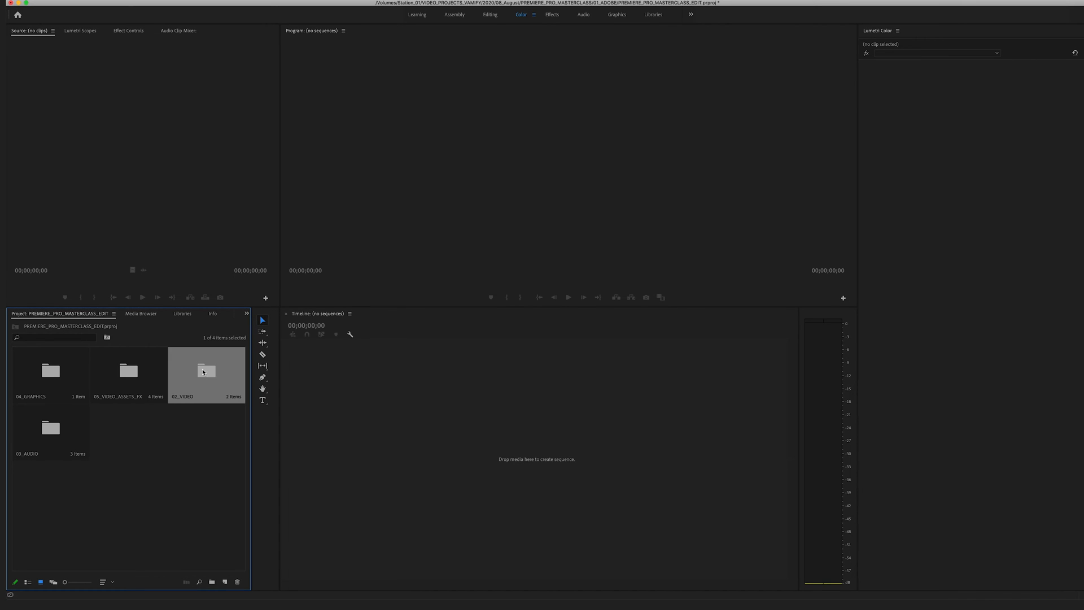
{"action": "double_click", "coordinate": [205, 371]}
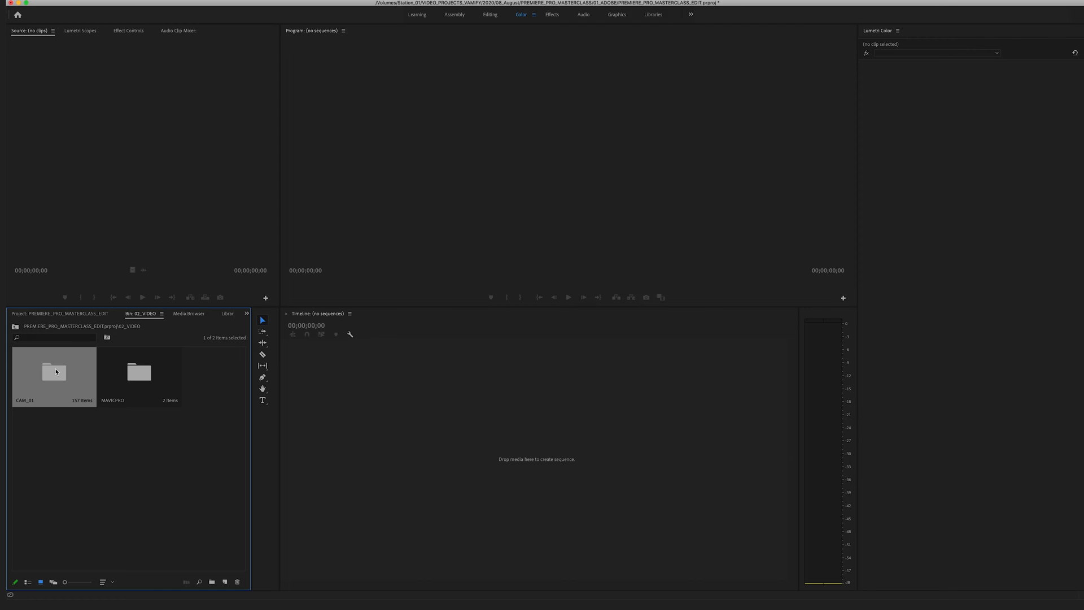
{"action": "double_click", "coordinate": [55, 371]}
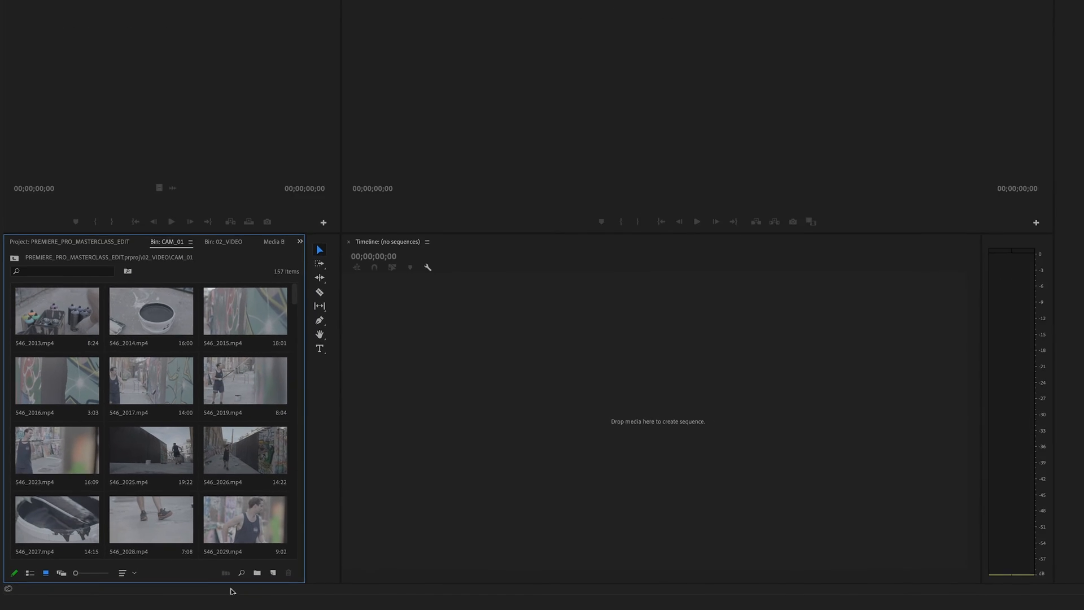
{"action": "left_click", "coordinate": [31, 561]}
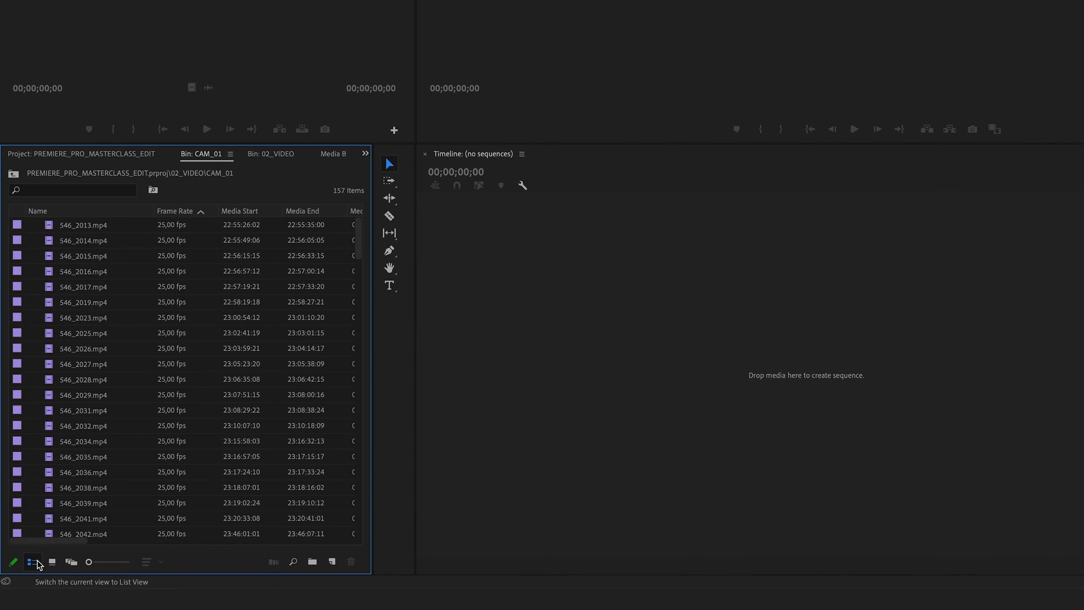
{"action": "mouse_move", "coordinate": [293, 561]}
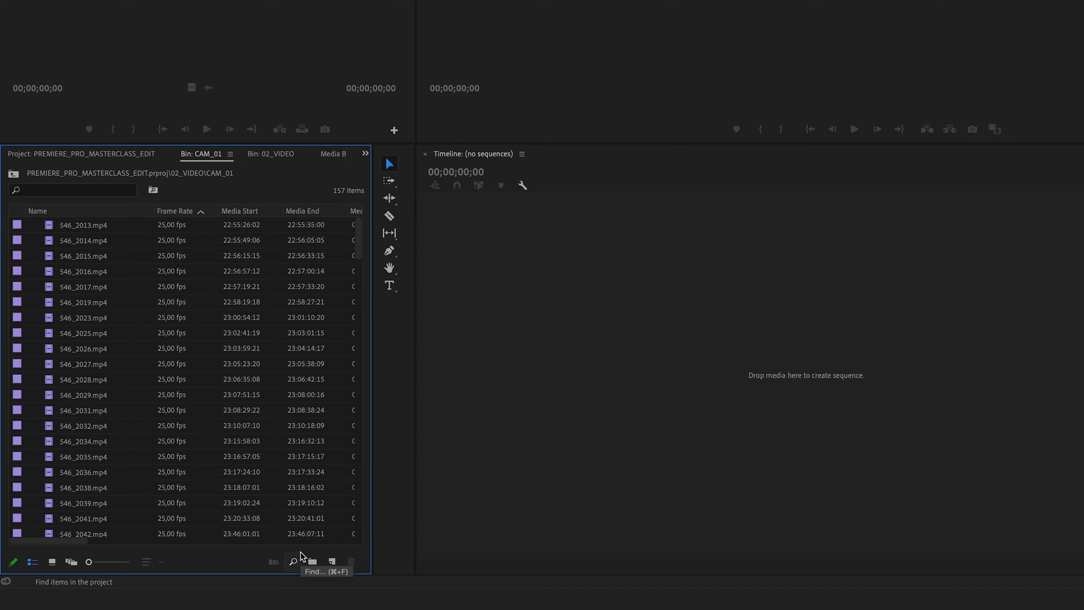
{"action": "mouse_move", "coordinate": [390, 548]}
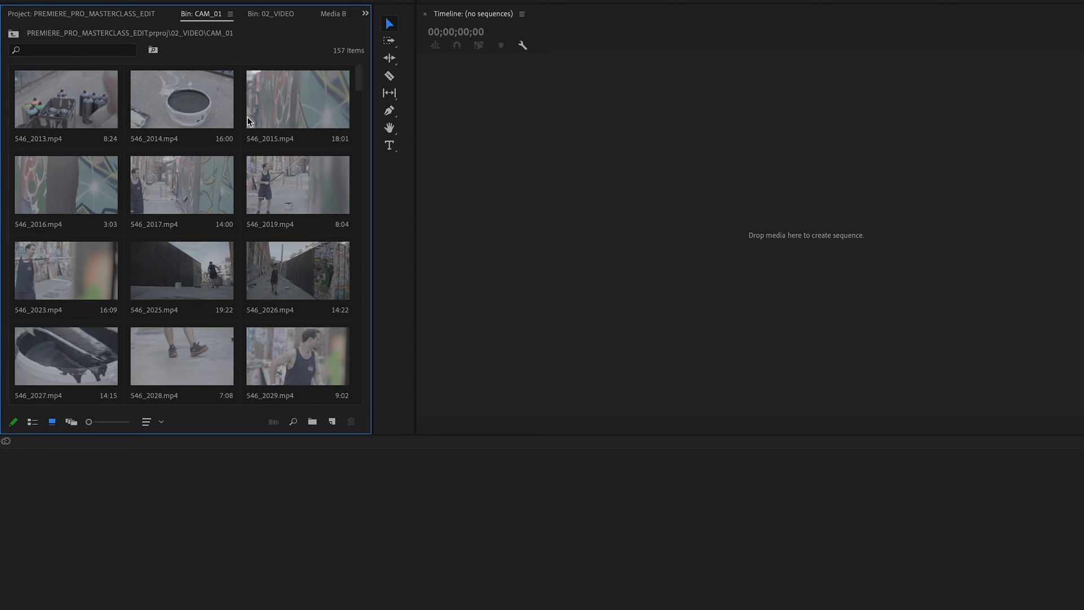
- Interpret all selected CAM_01 clips to assume a 23.976 fps frame rate
{"action": "left_click", "coordinate": [31, 421]}
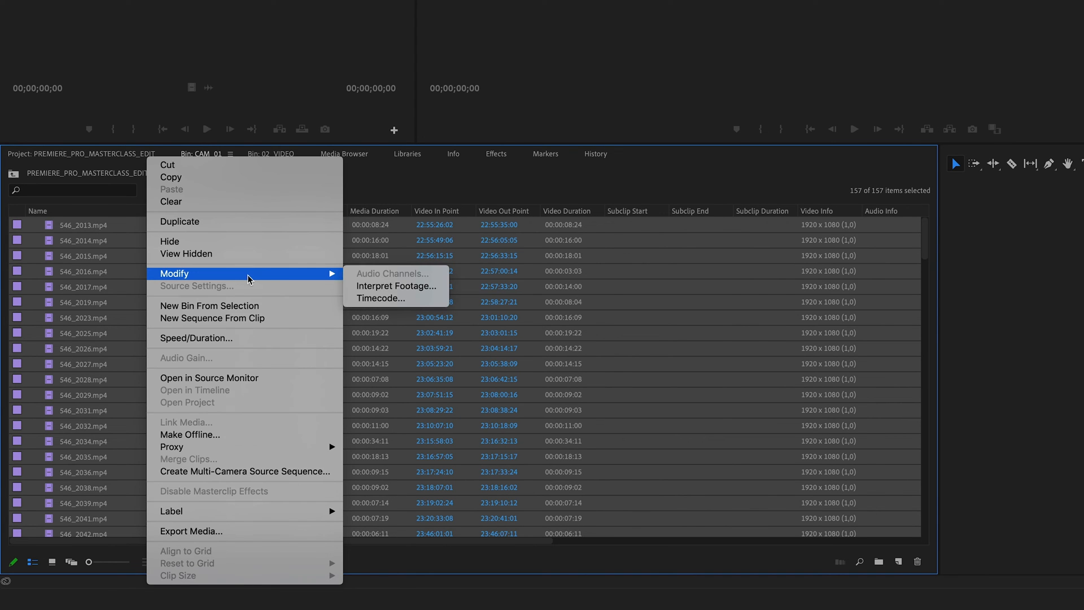
{"action": "mouse_move", "coordinate": [396, 286]}
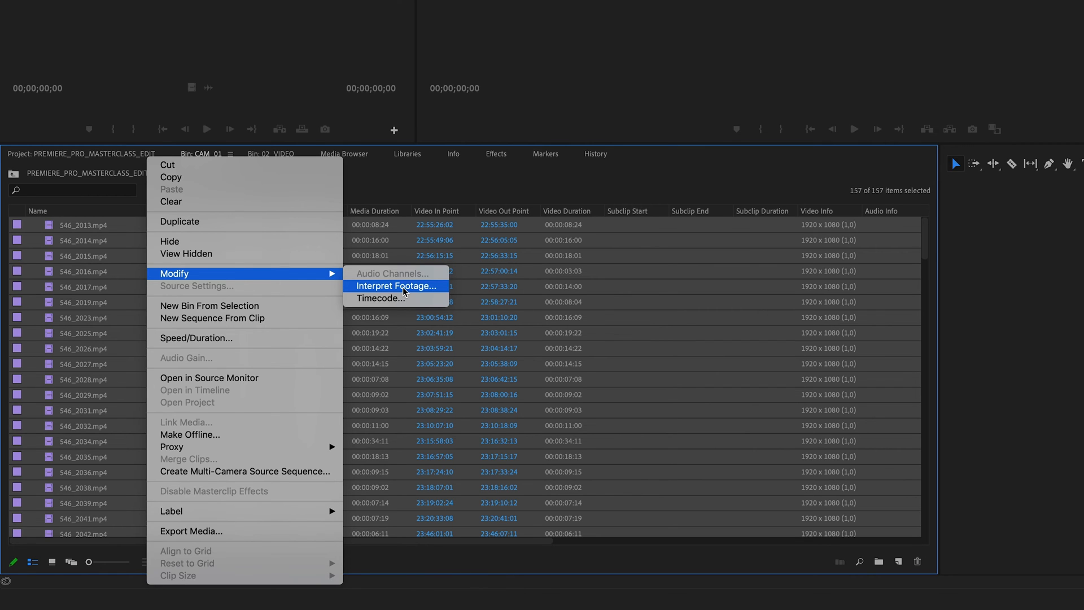
{"action": "left_click", "coordinate": [395, 287]}
{"action": "type", "text": "23,9"}
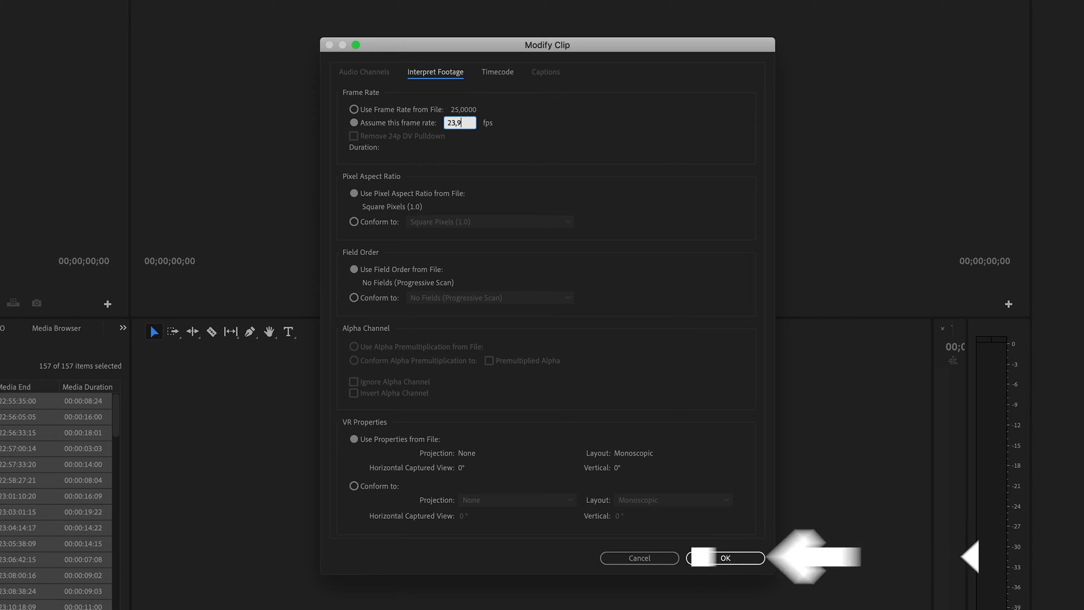
{"action": "left_click", "coordinate": [724, 558]}
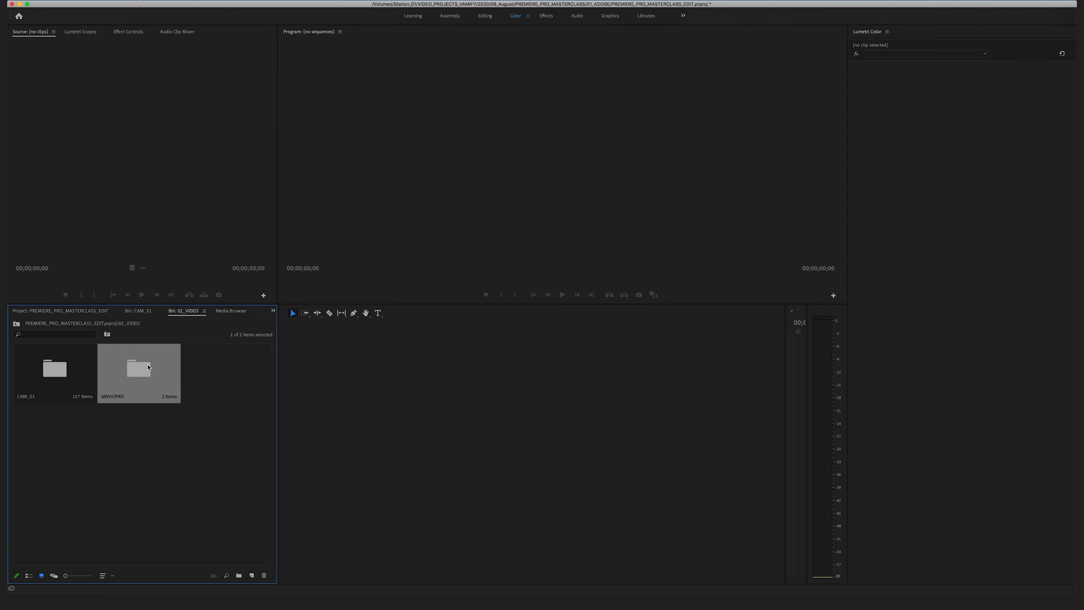
- Open the MAVICPRO bin, select DJI_0001.MOV, and switch to List View
{"action": "double_click", "coordinate": [138, 366]}
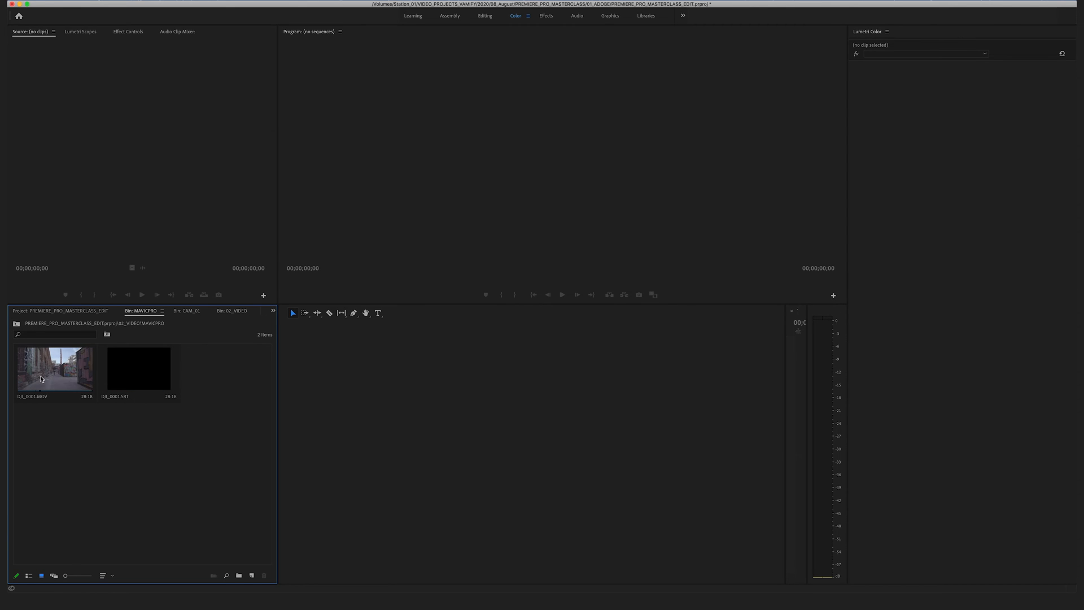
{"action": "left_click", "coordinate": [54, 369]}
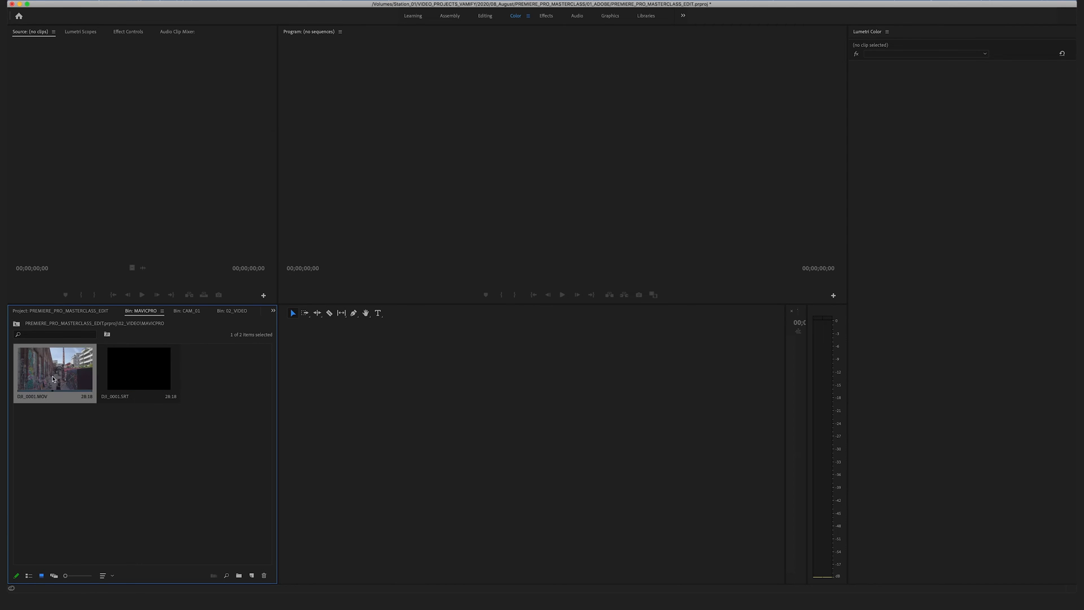
{"action": "mouse_move", "coordinate": [28, 575]}
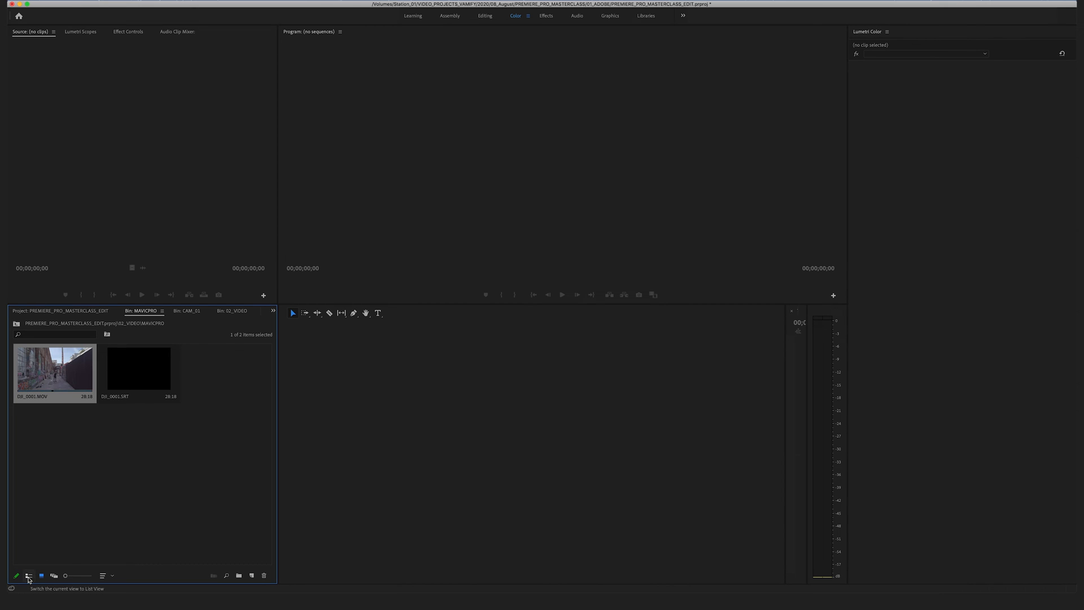
{"action": "left_click", "coordinate": [28, 575]}
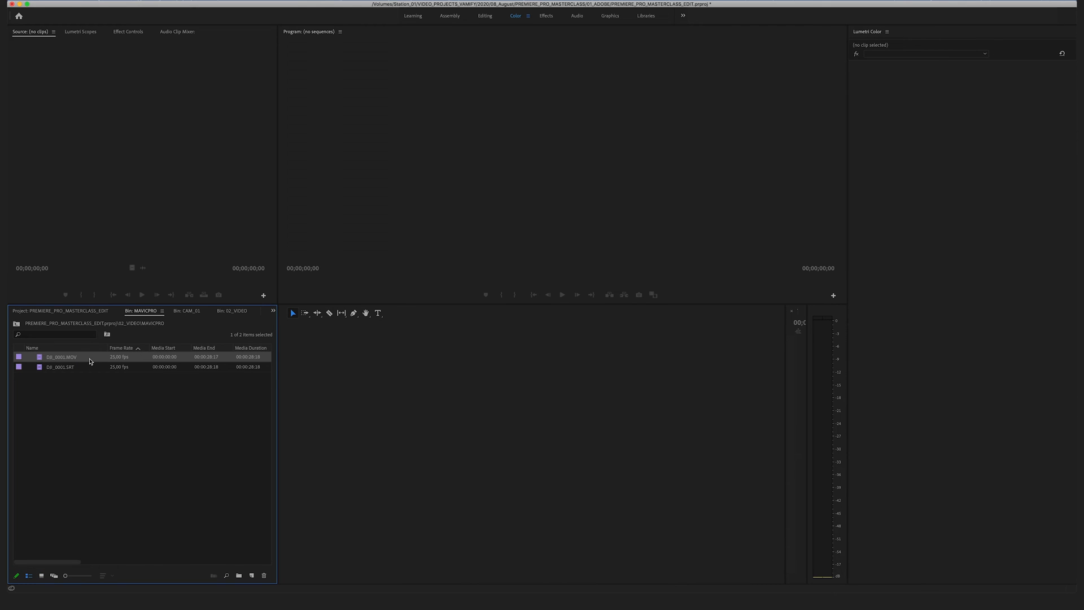
- Interpret DJI_0001.MOV to assume 23.976 fps
{"action": "right_click", "coordinate": [89, 359]}
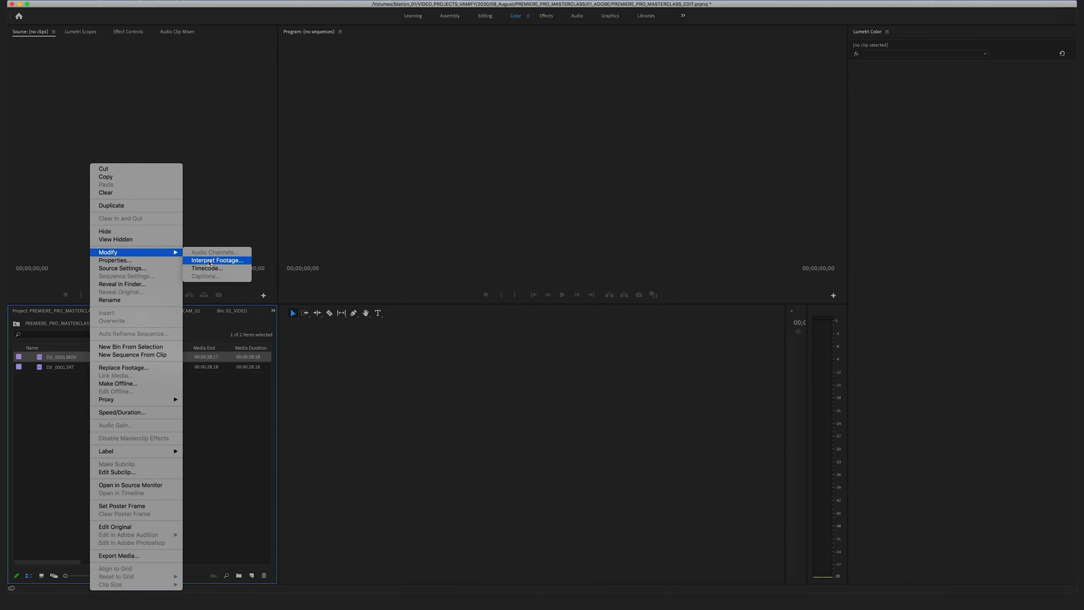
{"action": "left_click", "coordinate": [217, 260]}
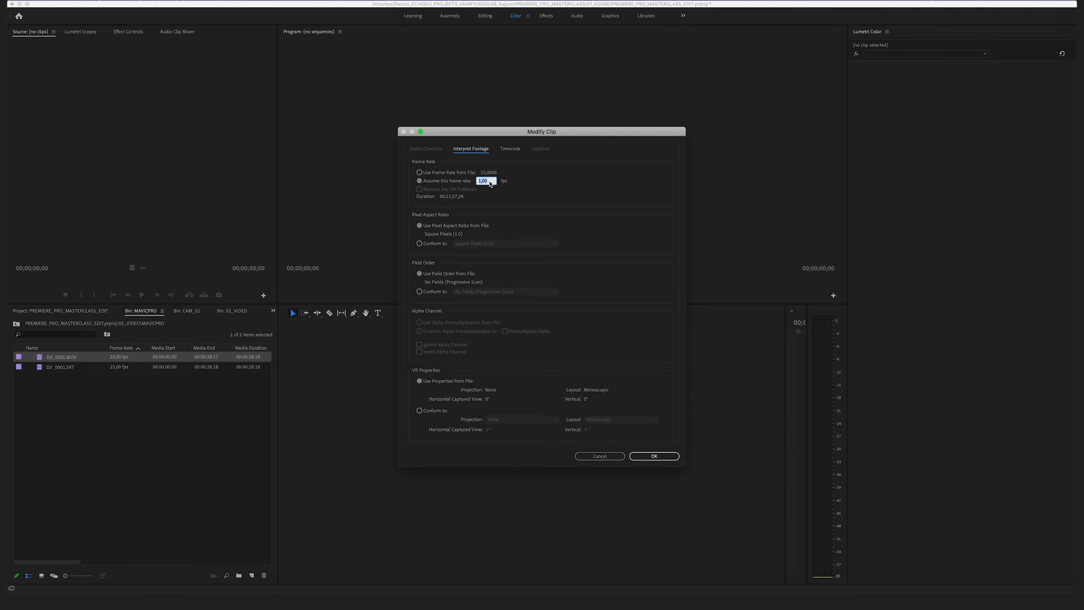
{"action": "type", "text": "2"}
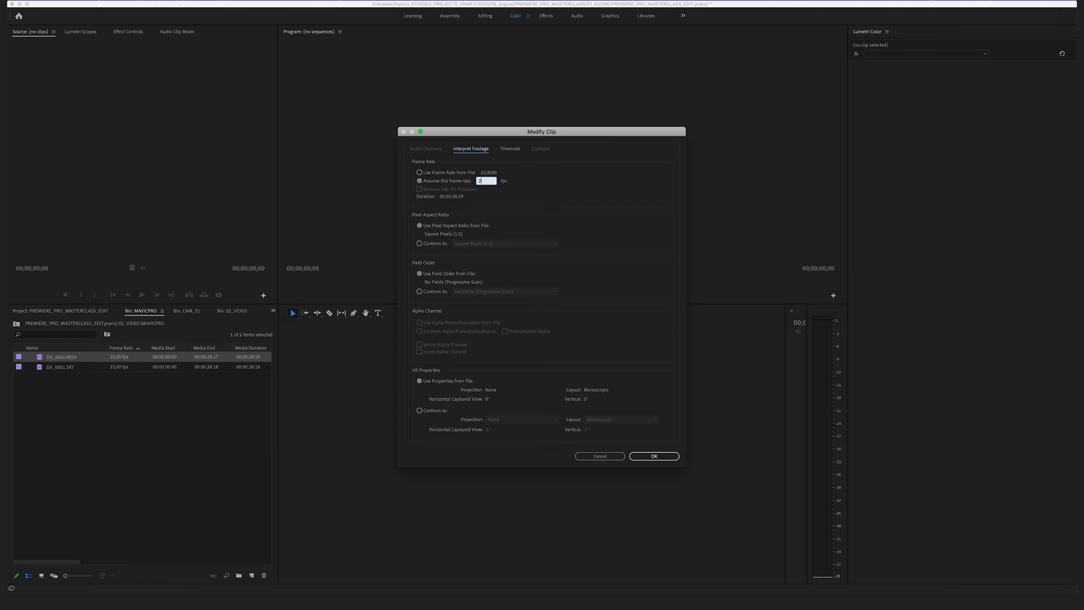
{"action": "type", "text": "3"}
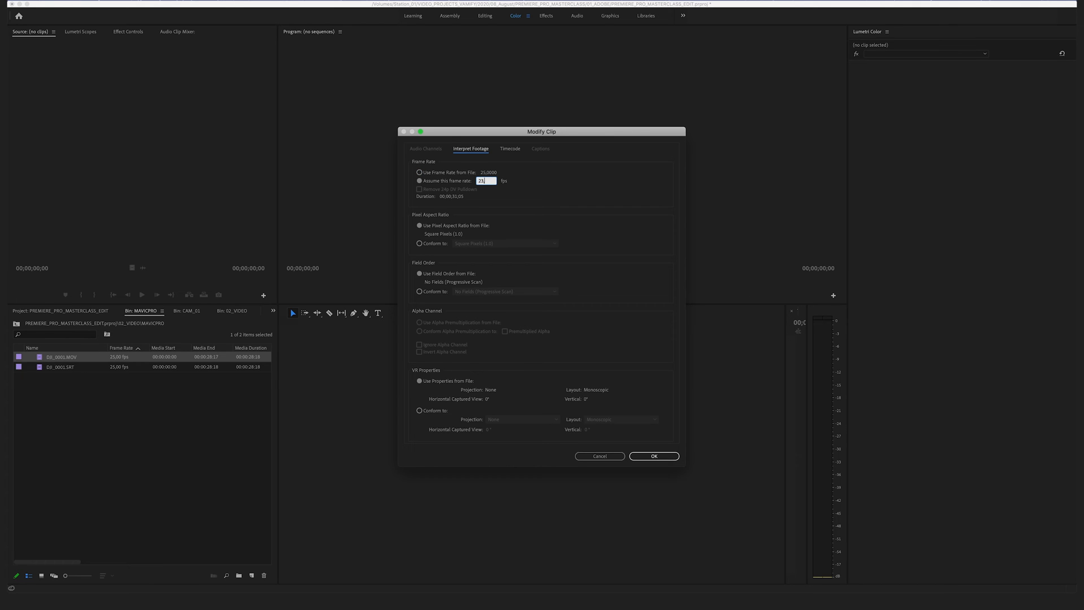
{"action": "type", "text": "23.976"}
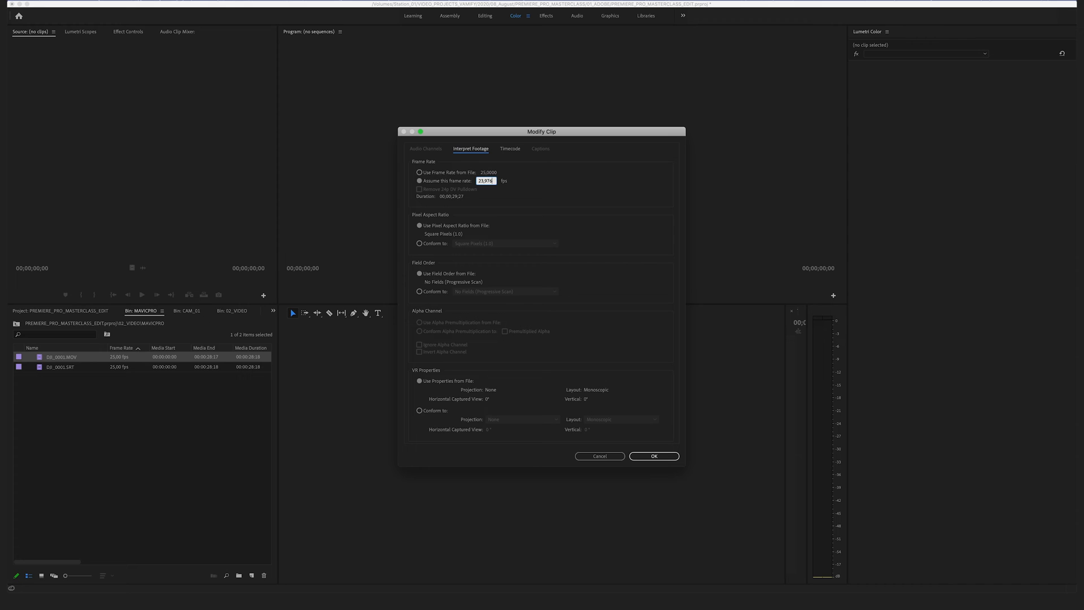
{"action": "left_click", "coordinate": [652, 456]}
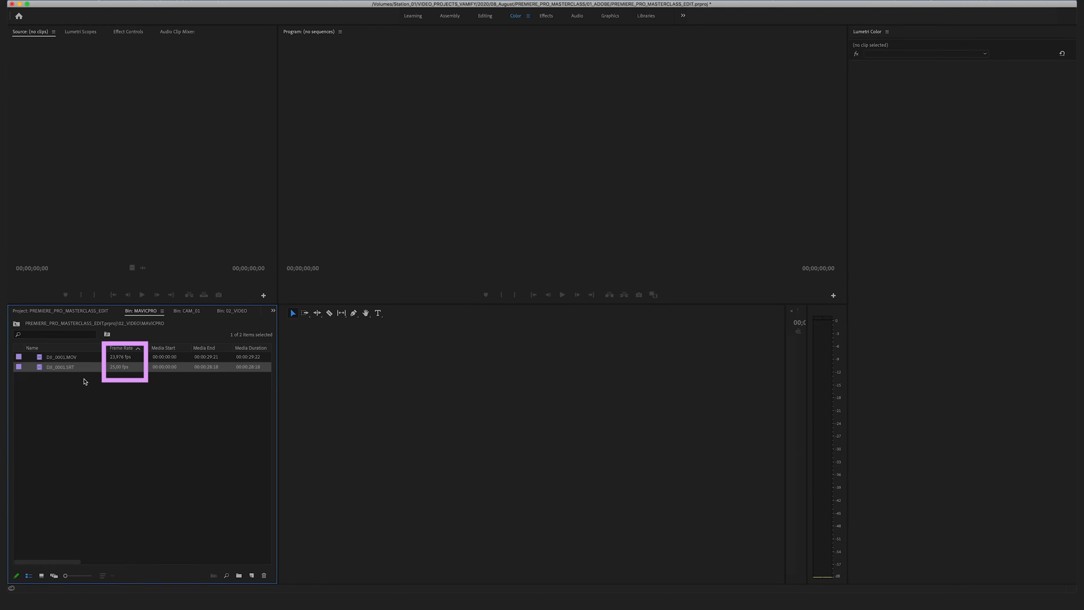
- Set MAVICPRO to Icon View, then sort the CAM_01 thumbnails by Name
{"action": "left_click", "coordinate": [40, 575]}
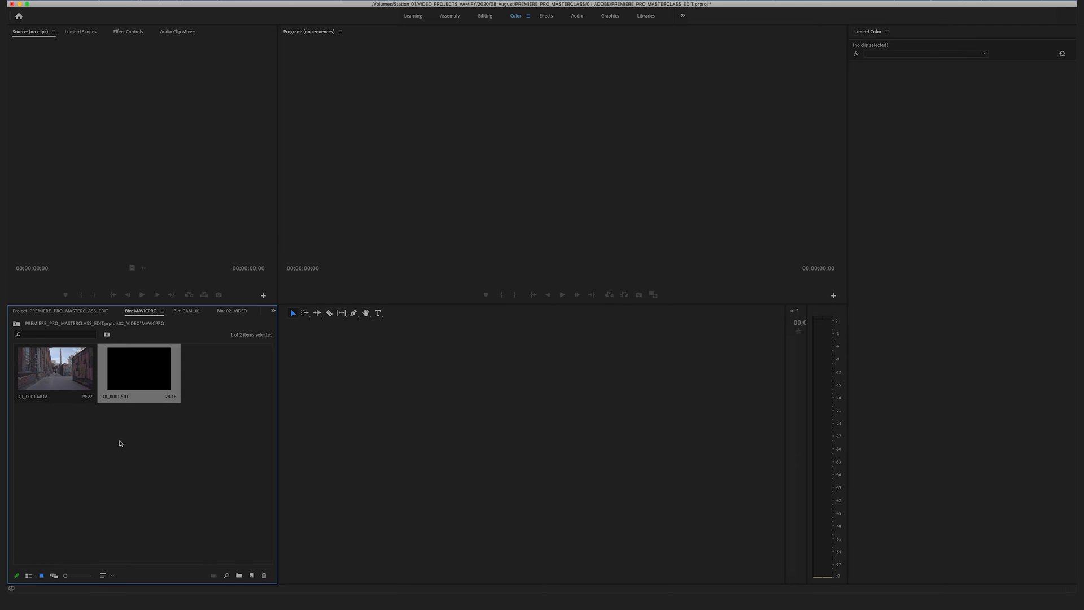
{"action": "left_click", "coordinate": [185, 310]}
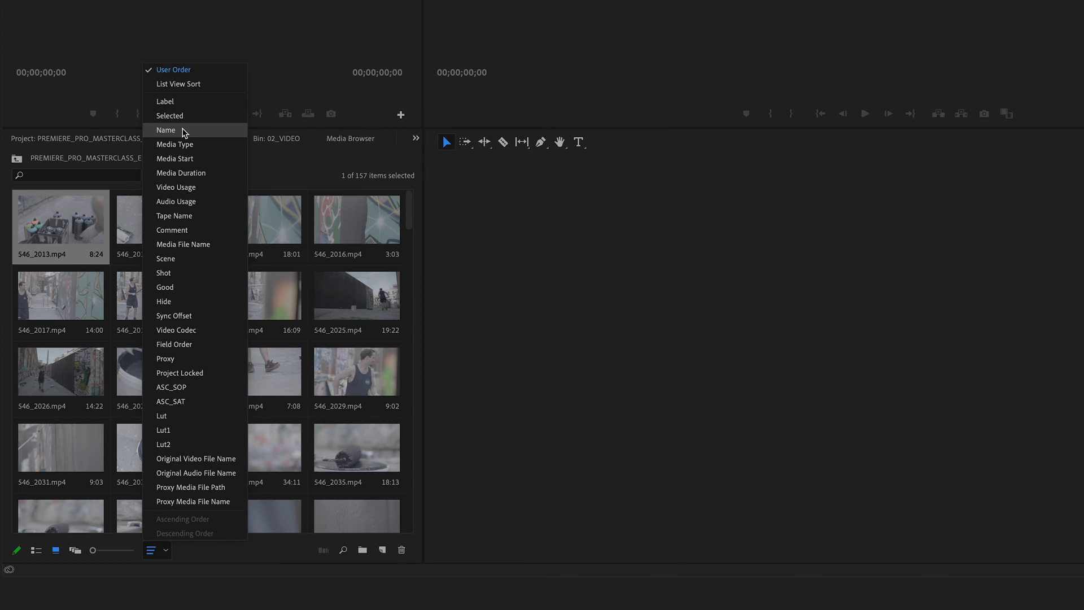
{"action": "mouse_move", "coordinate": [211, 133]}
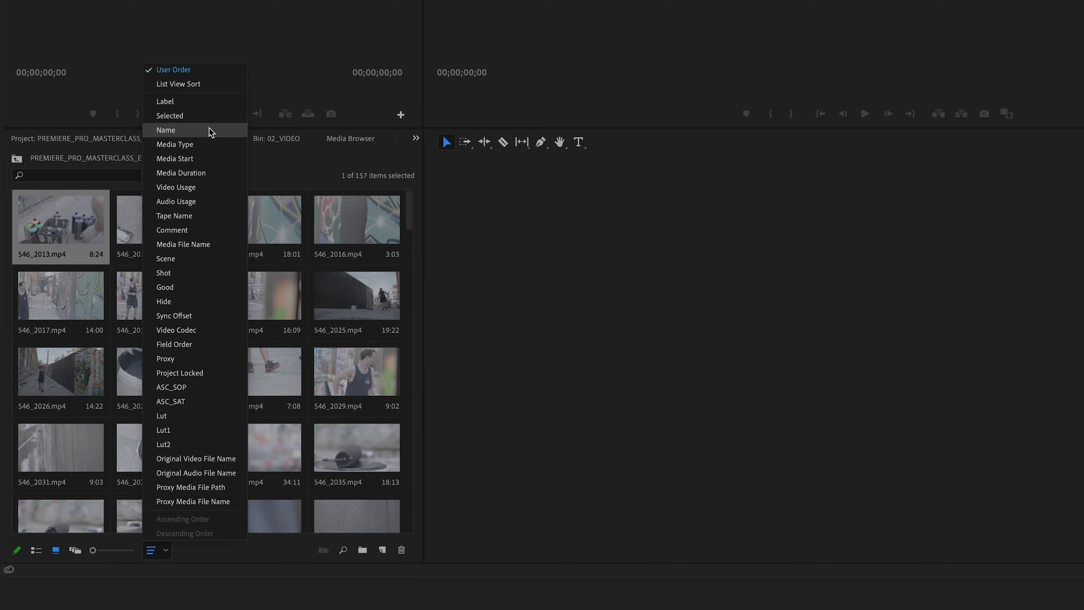
{"action": "left_click", "coordinate": [34, 509]}
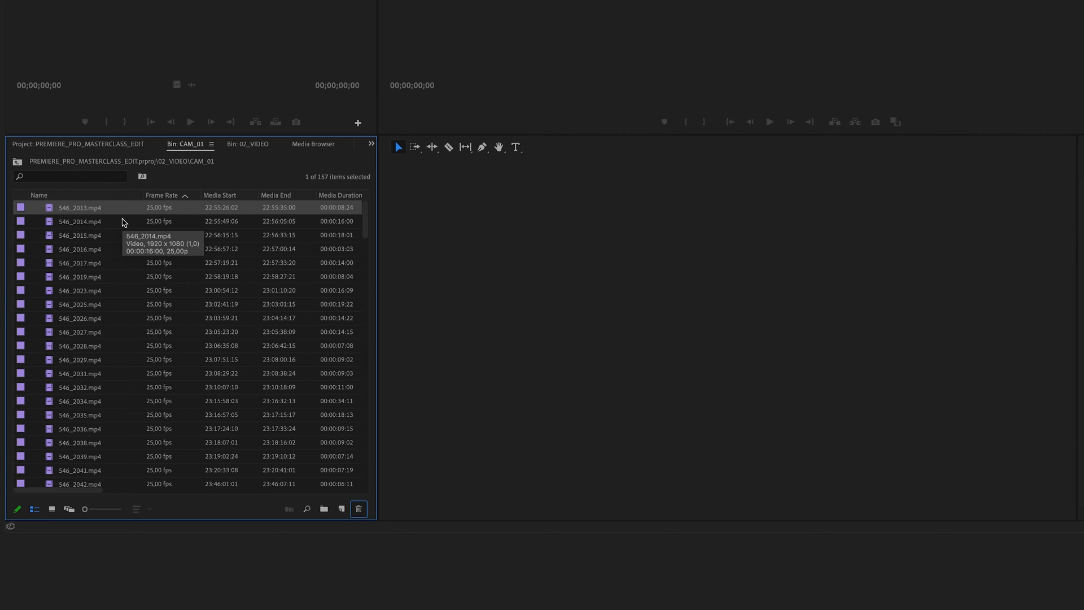
- Rename the clip S46_2013.mp4 to Clip1
{"action": "double_click", "coordinate": [79, 207]}
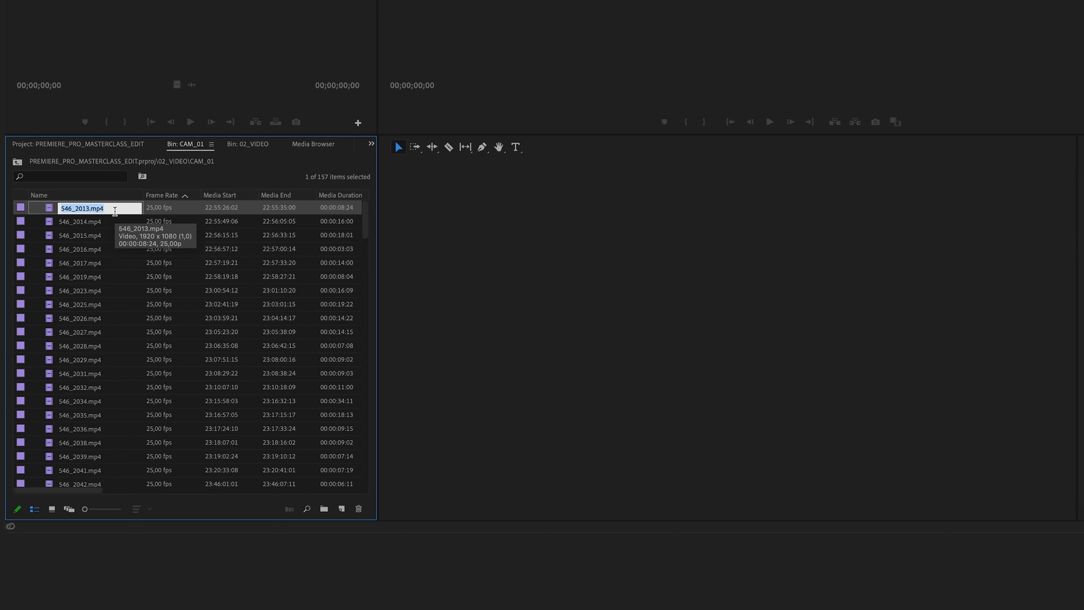
{"action": "type", "text": "Clip1"}
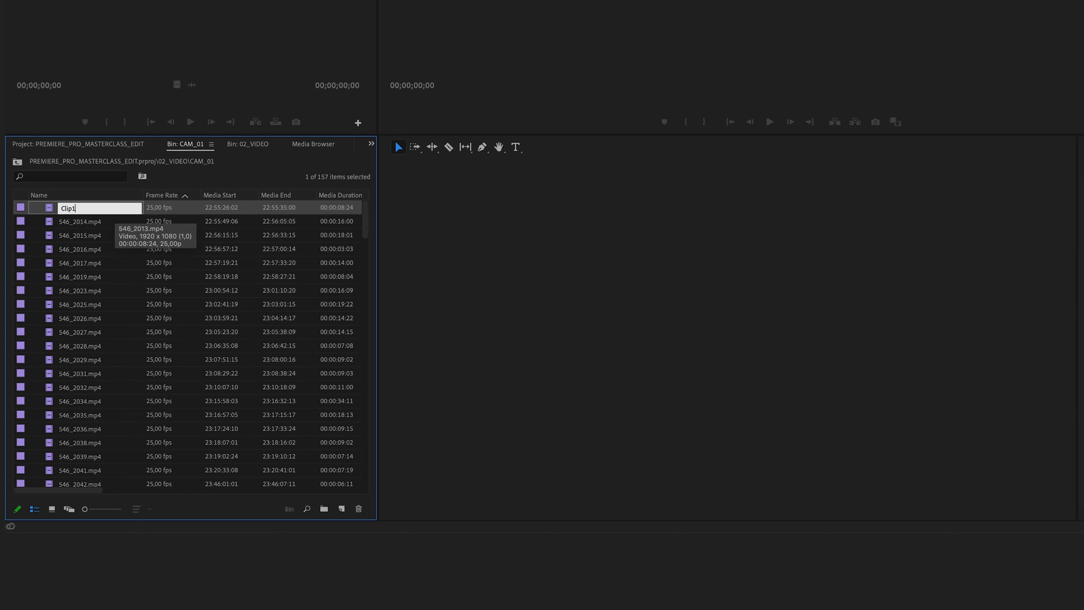
{"action": "type", "text": "c"}
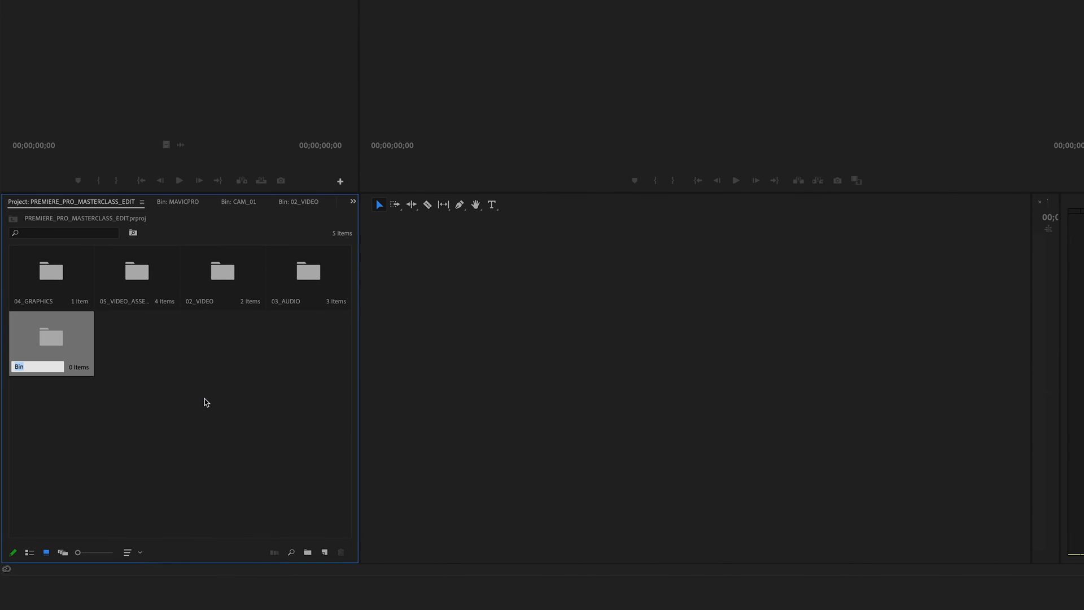
- Add a new top-level bin named SEQUENCE_01 in the Project panel
{"action": "type", "text": "S"}
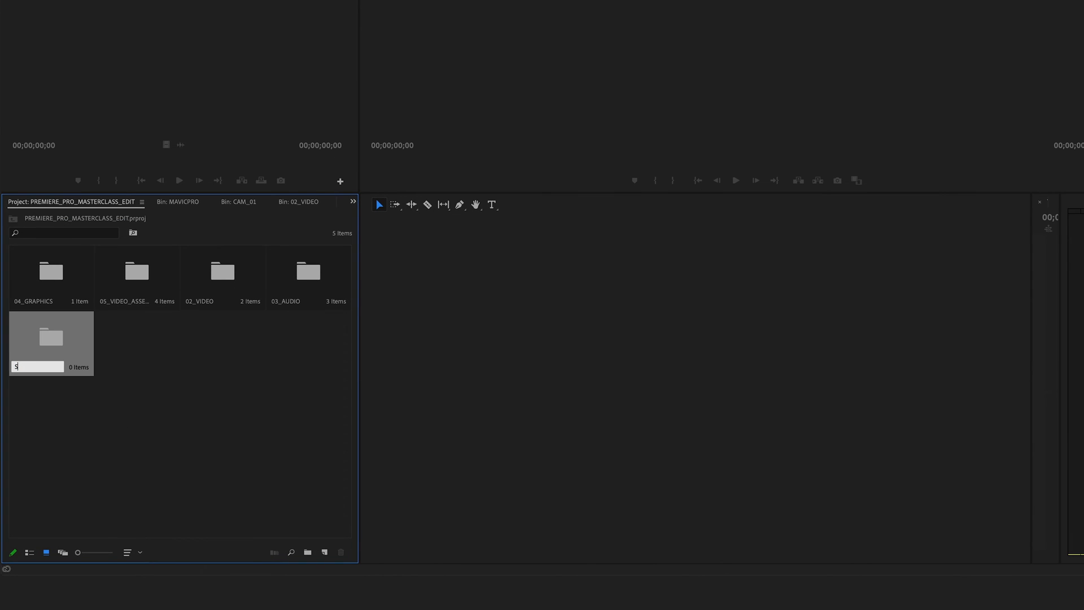
{"action": "type", "text": "EQUENCE_01"}
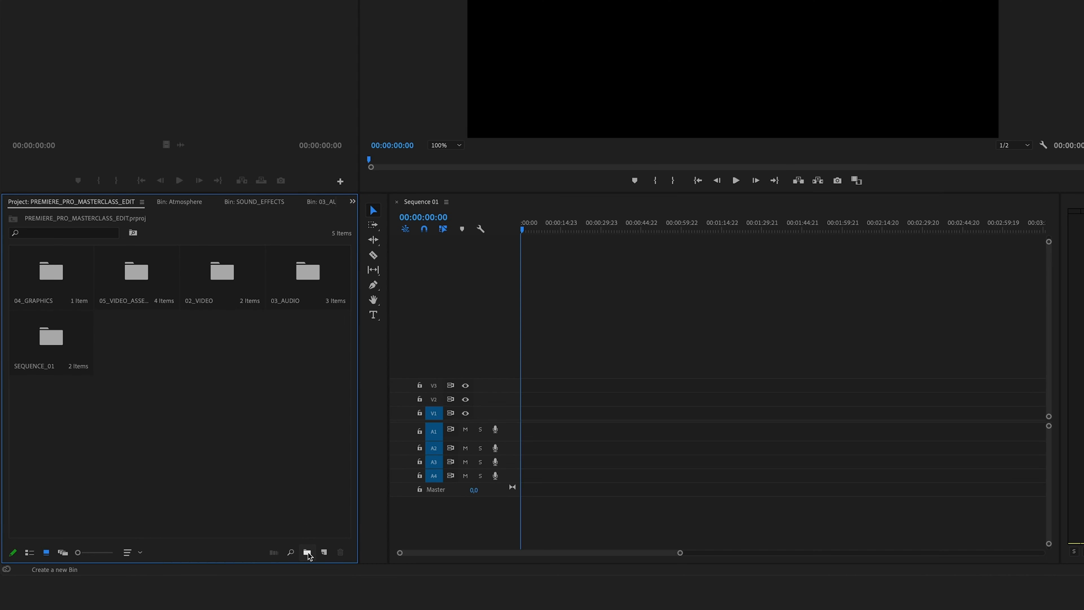
{"action": "left_click", "coordinate": [307, 551]}
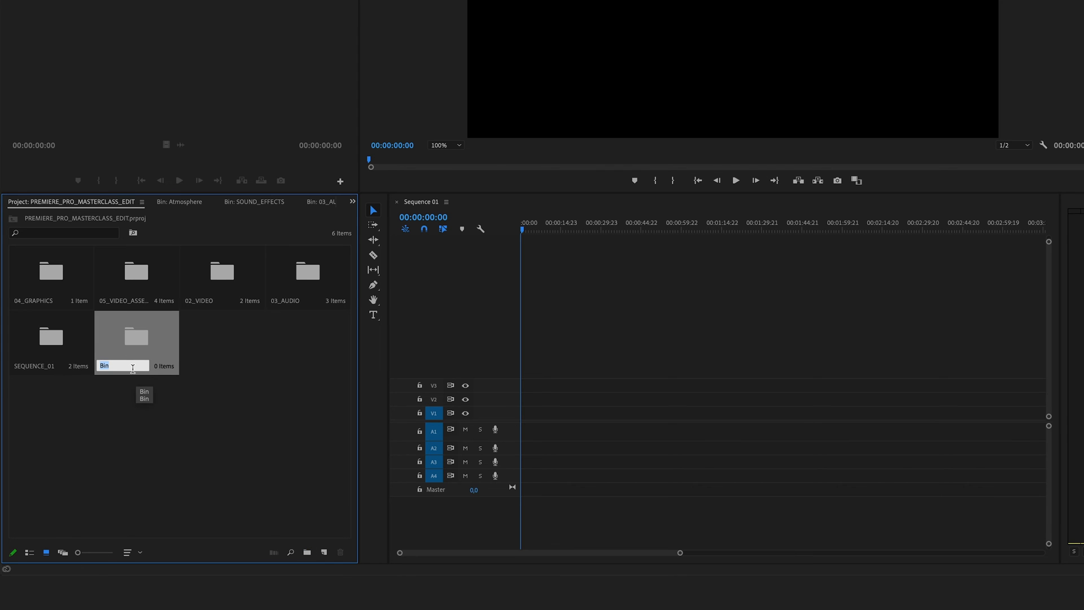
{"action": "type", "text": "SEQUENCE_01"}
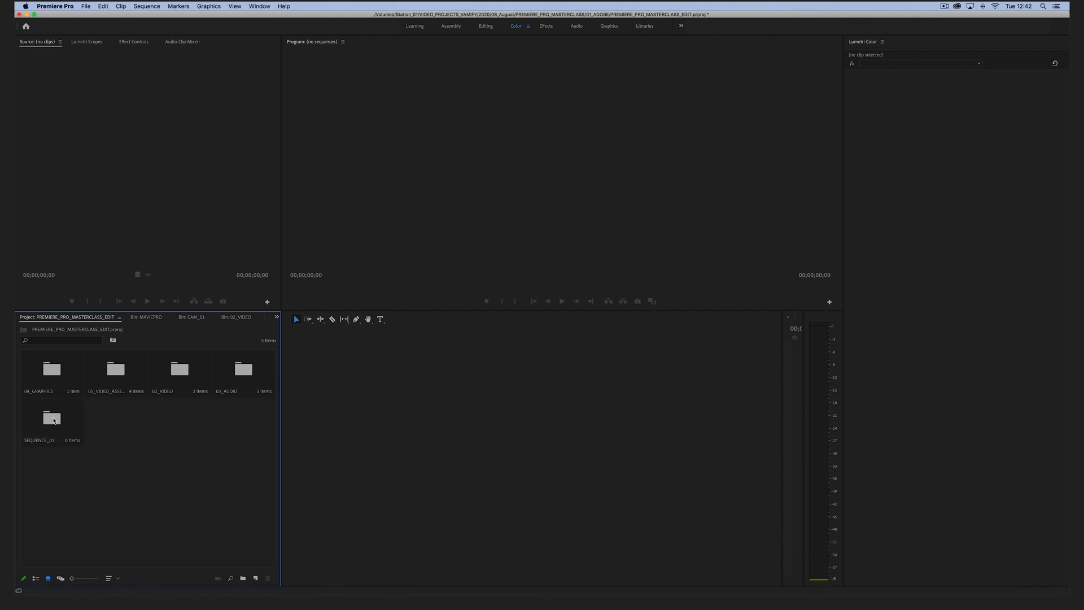
- In the SEQUENCE_01 bin, start a new ARRI 1080p 23.976 sequence with Custom editing mode
{"action": "left_click", "coordinate": [52, 420]}
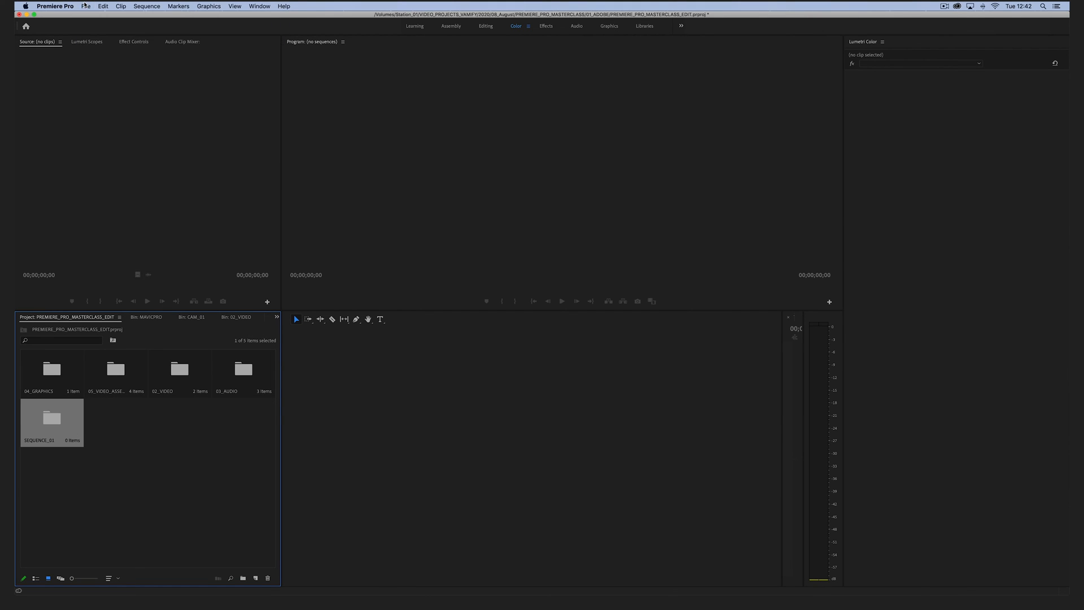
{"action": "left_click", "coordinate": [86, 6]}
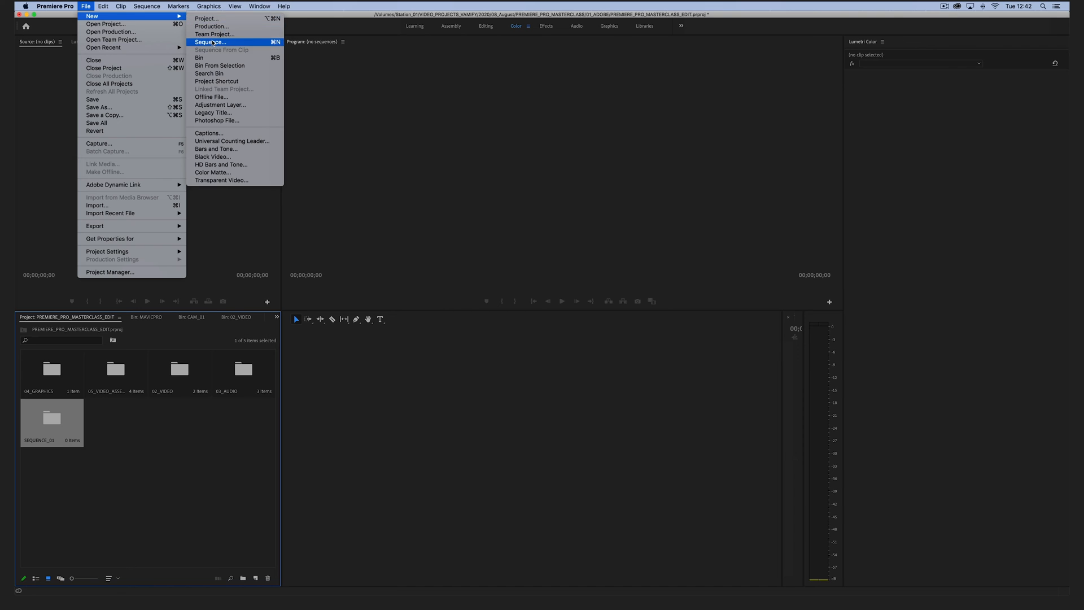
{"action": "left_click", "coordinate": [210, 43]}
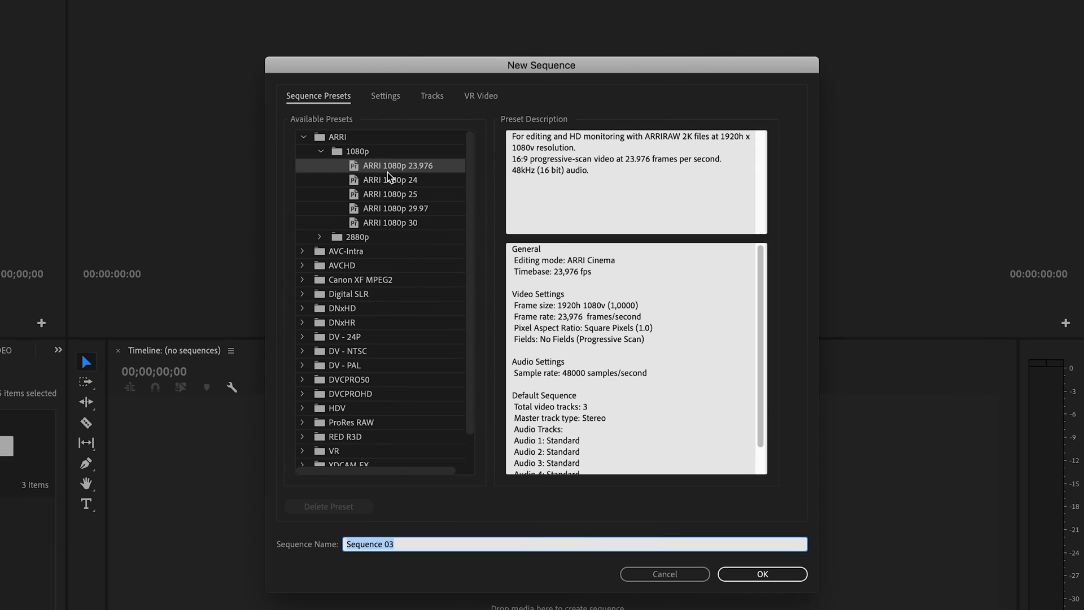
{"action": "left_click", "coordinate": [385, 96]}
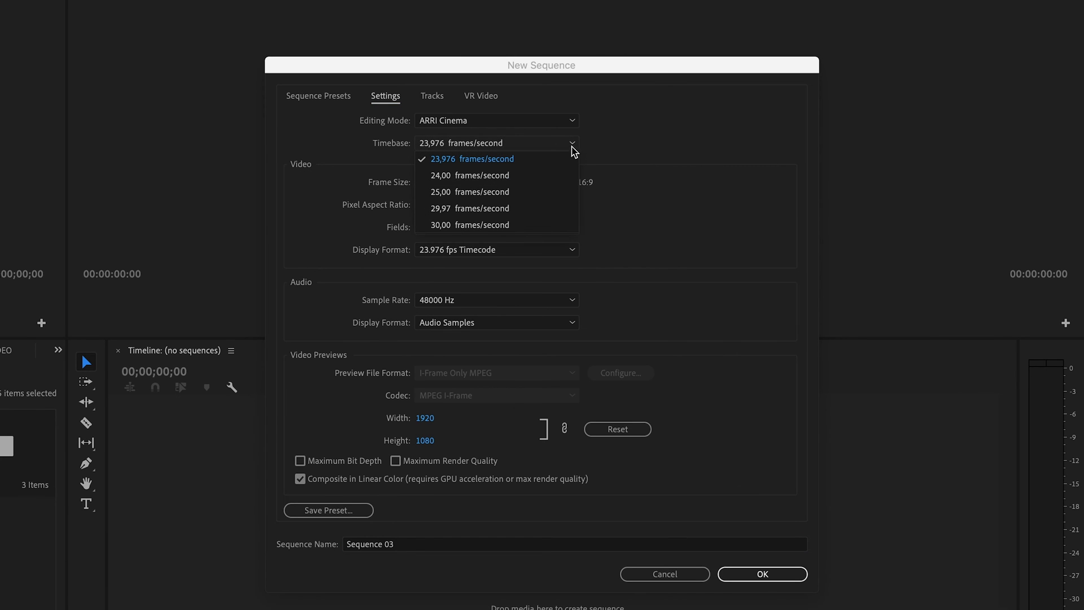
{"action": "left_click", "coordinate": [471, 158]}
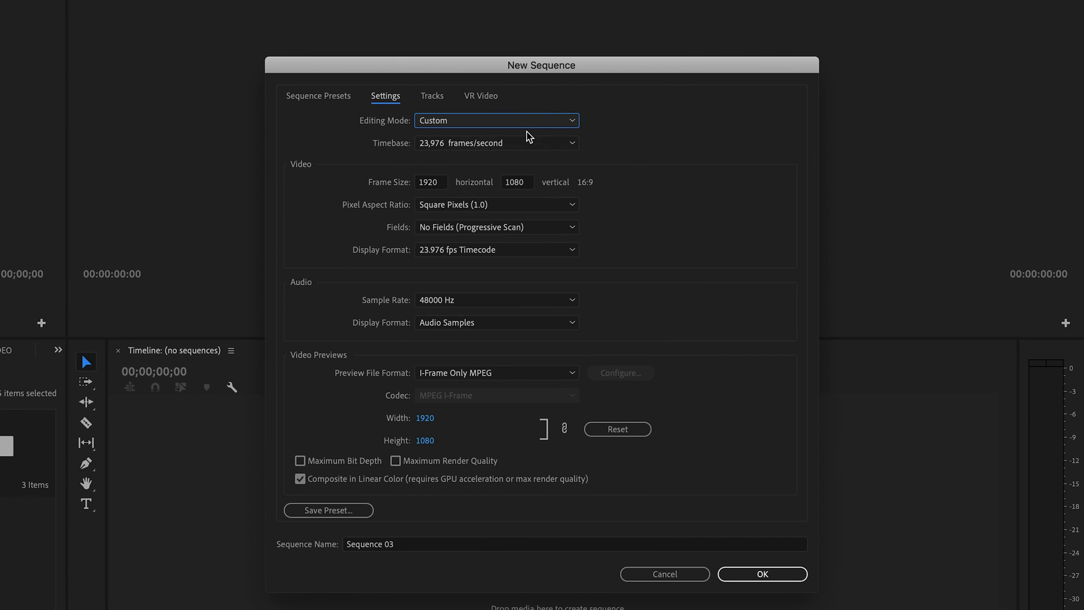
{"action": "mouse_move", "coordinate": [447, 182]}
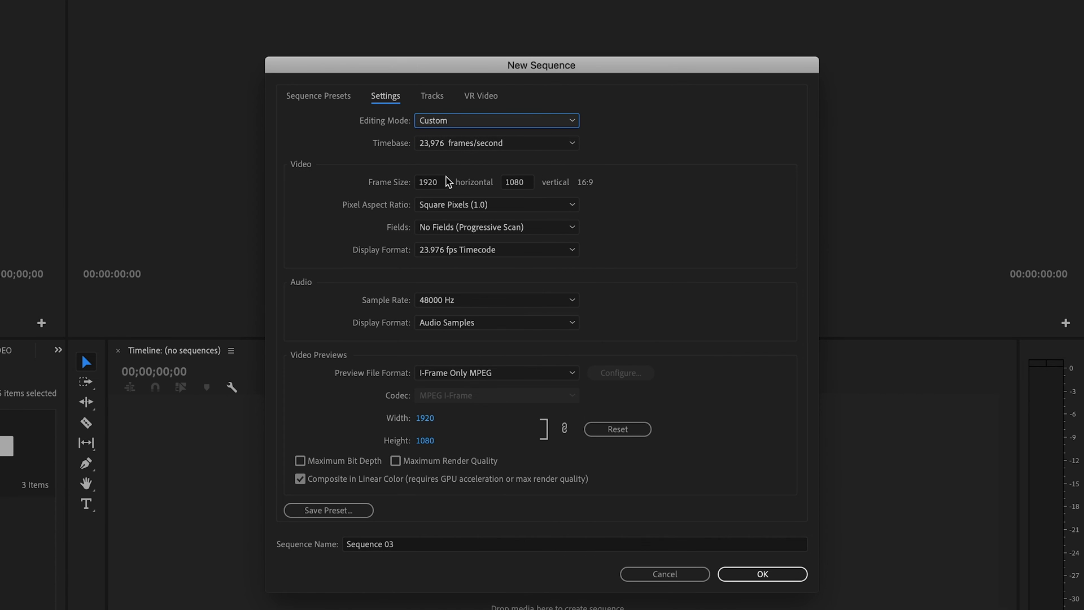
{"action": "mouse_move", "coordinate": [446, 191]}
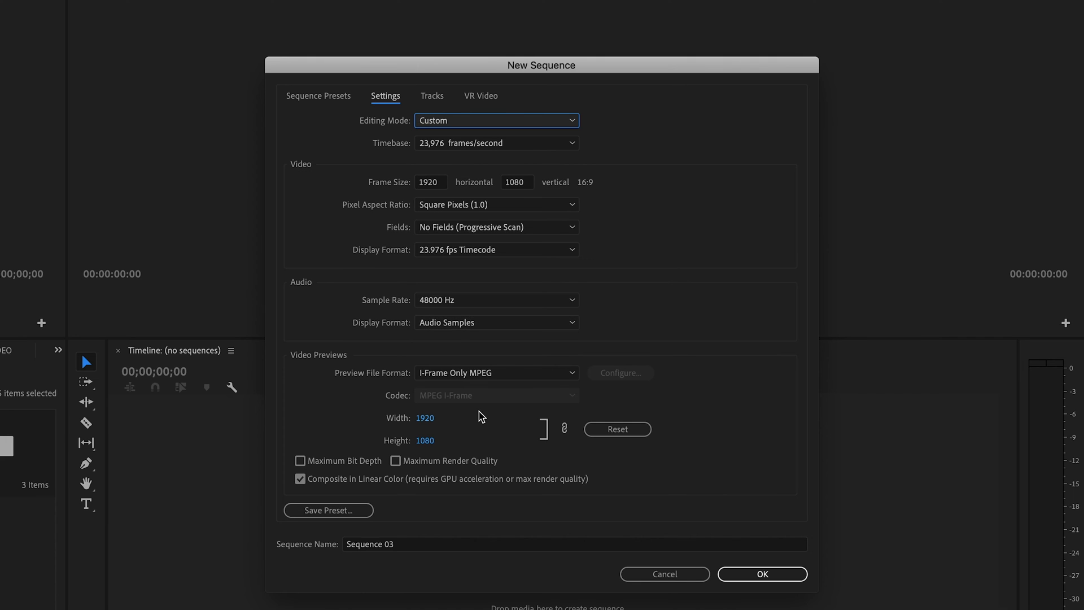
{"action": "mouse_move", "coordinate": [573, 376]}
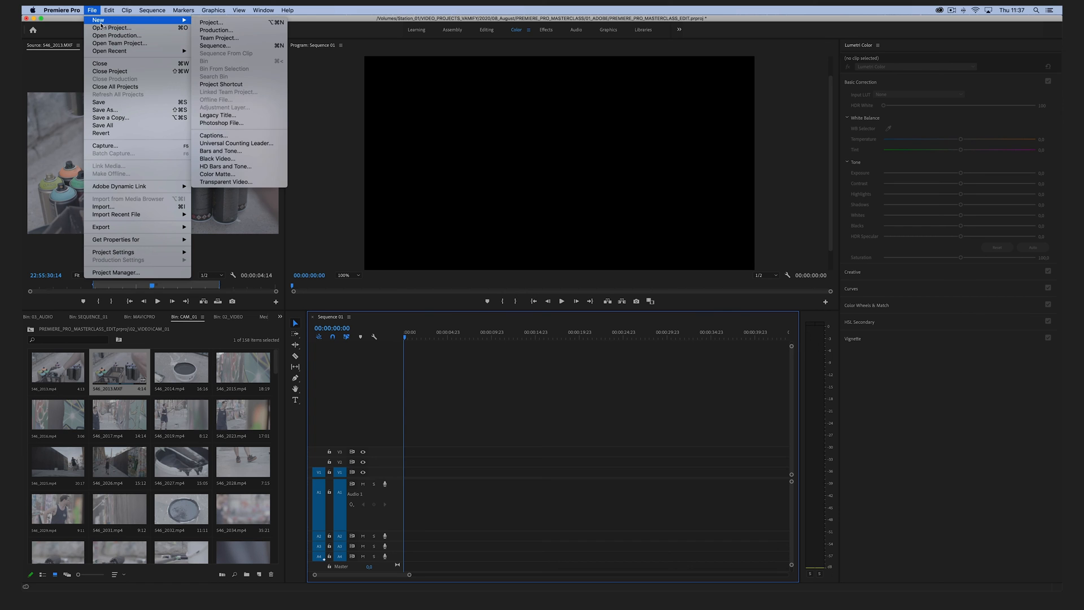
- Start another new sequence, browsing RED R3D presets before reopening the ARRI 1080p presets
{"action": "left_click", "coordinate": [214, 46]}
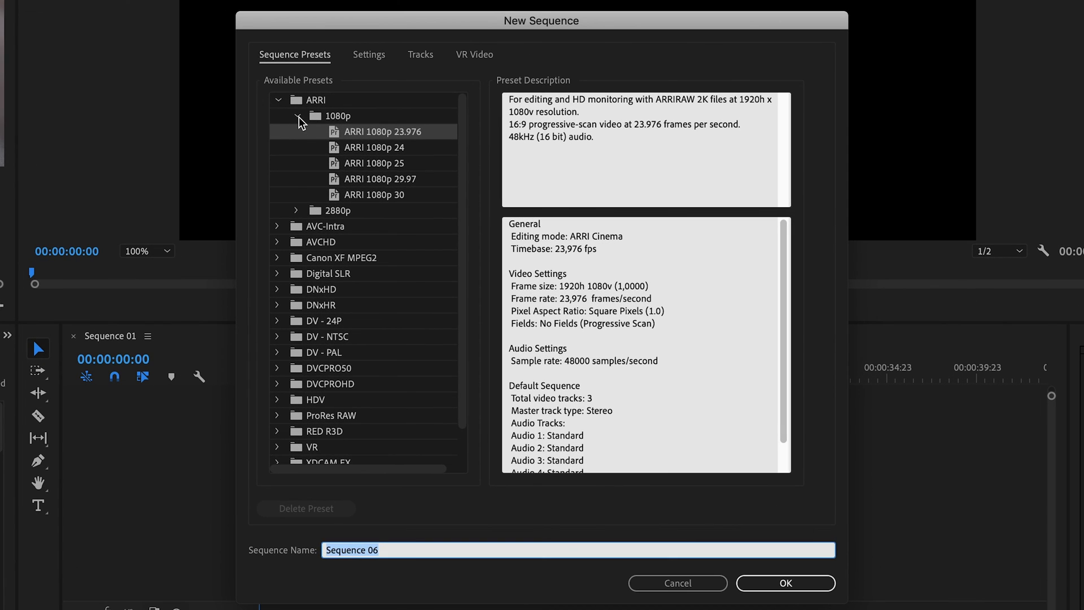
{"action": "left_click", "coordinate": [296, 117]}
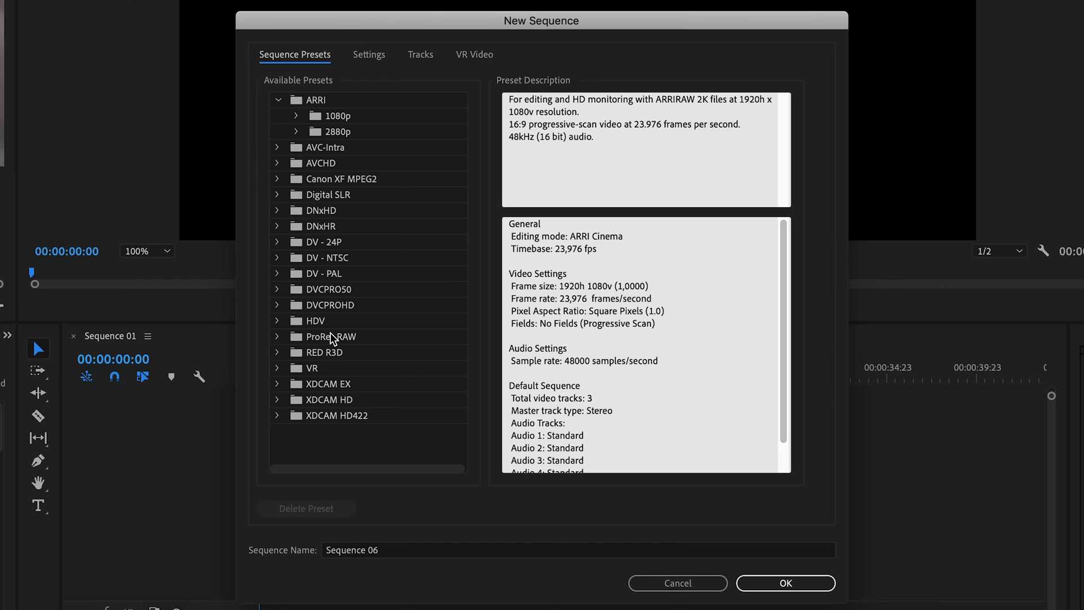
{"action": "left_click", "coordinate": [277, 352]}
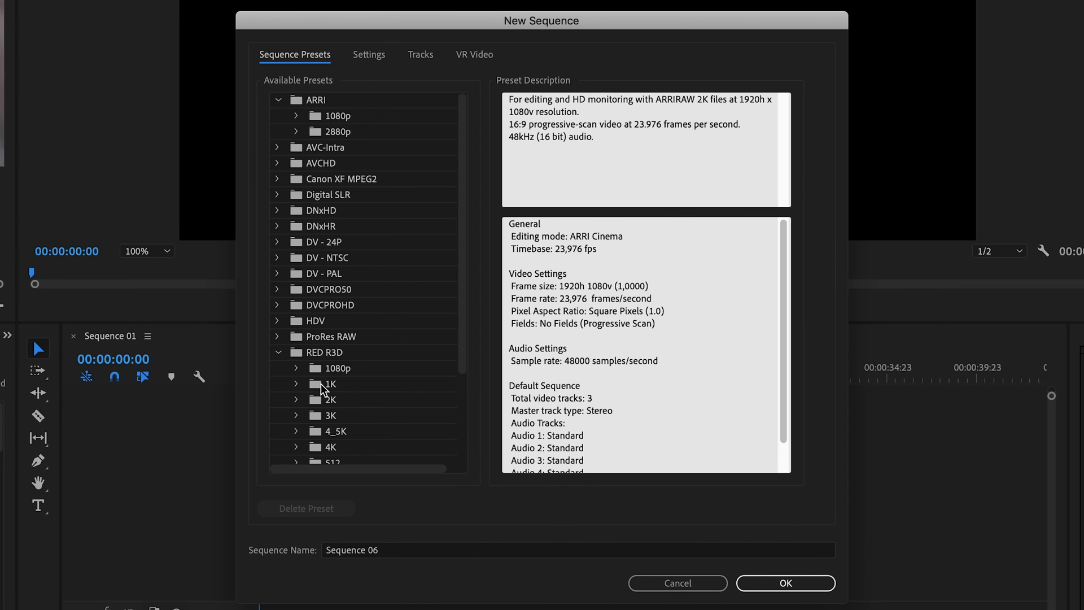
{"action": "mouse_move", "coordinate": [298, 119]}
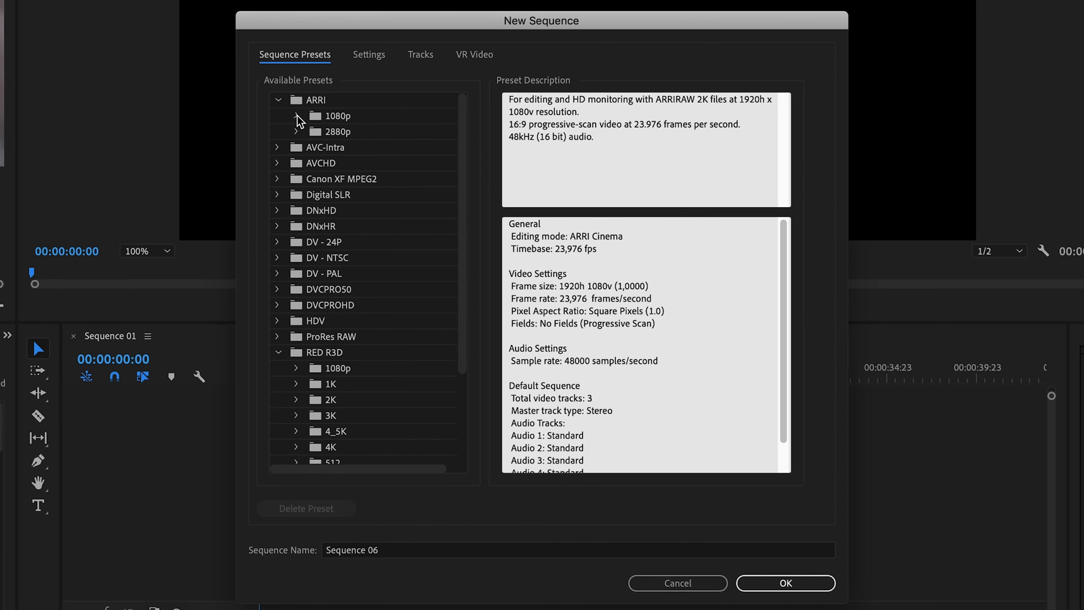
{"action": "left_click", "coordinate": [298, 115]}
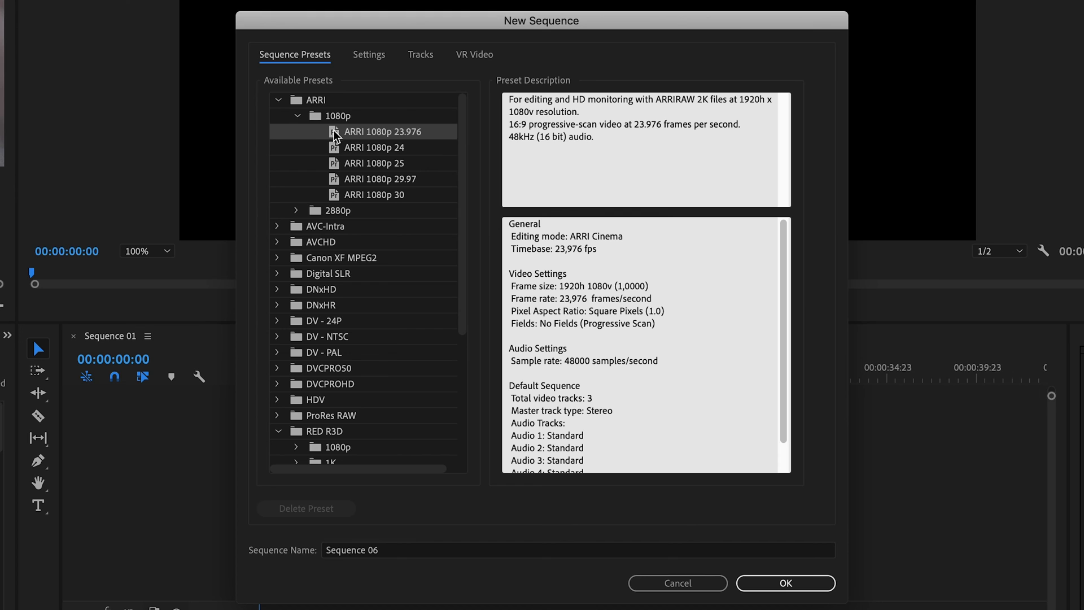
{"action": "mouse_move", "coordinate": [377, 59]}
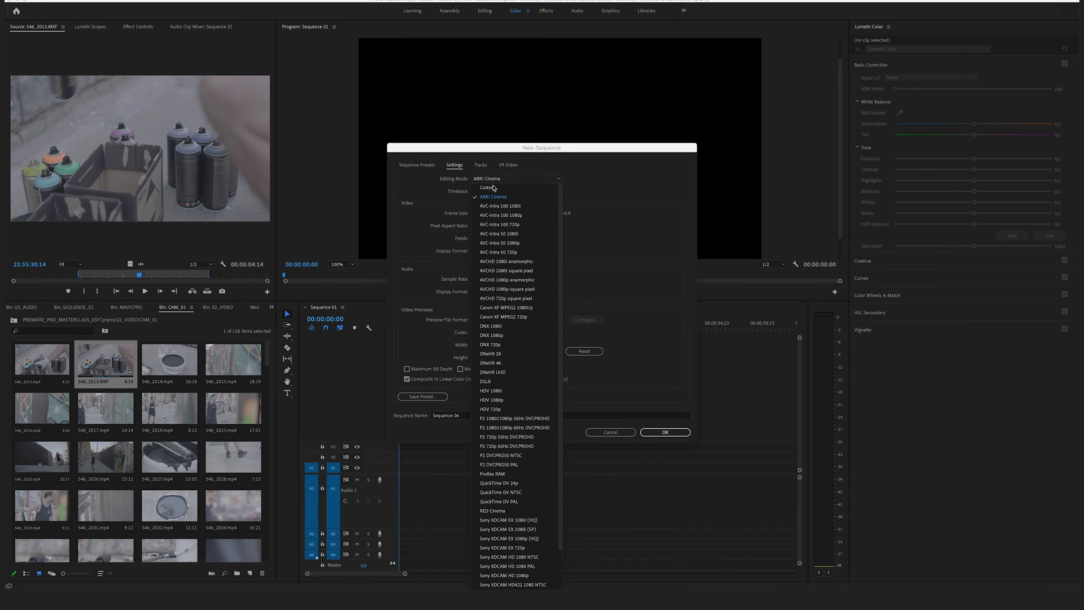
- Save the Custom editing-mode settings as 'My Preset', described '(Example) My Sq', then close the dialog
{"action": "left_click", "coordinate": [487, 188]}
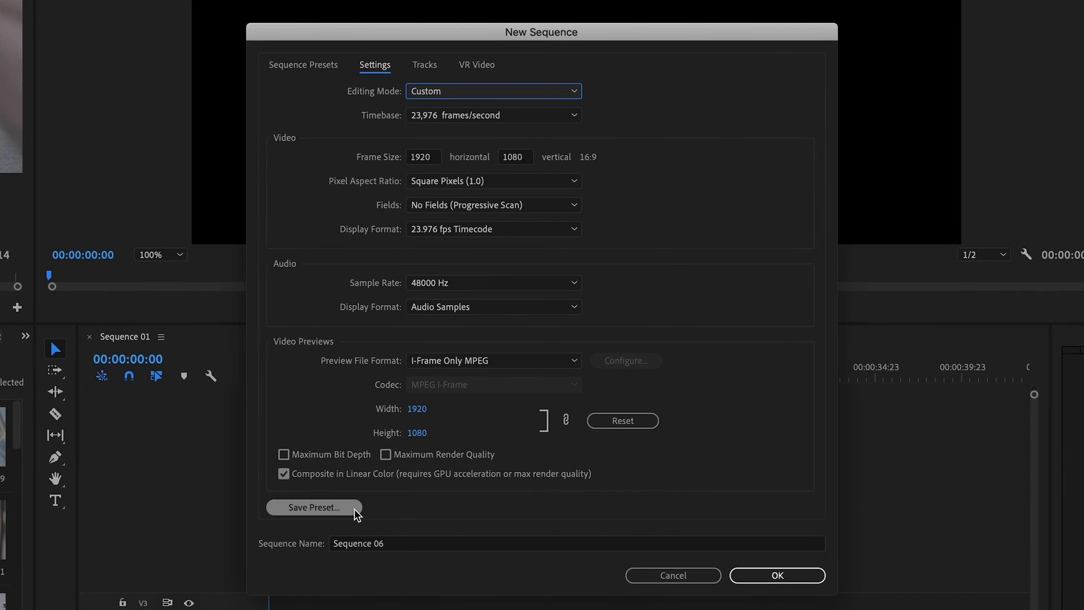
{"action": "mouse_move", "coordinate": [332, 528]}
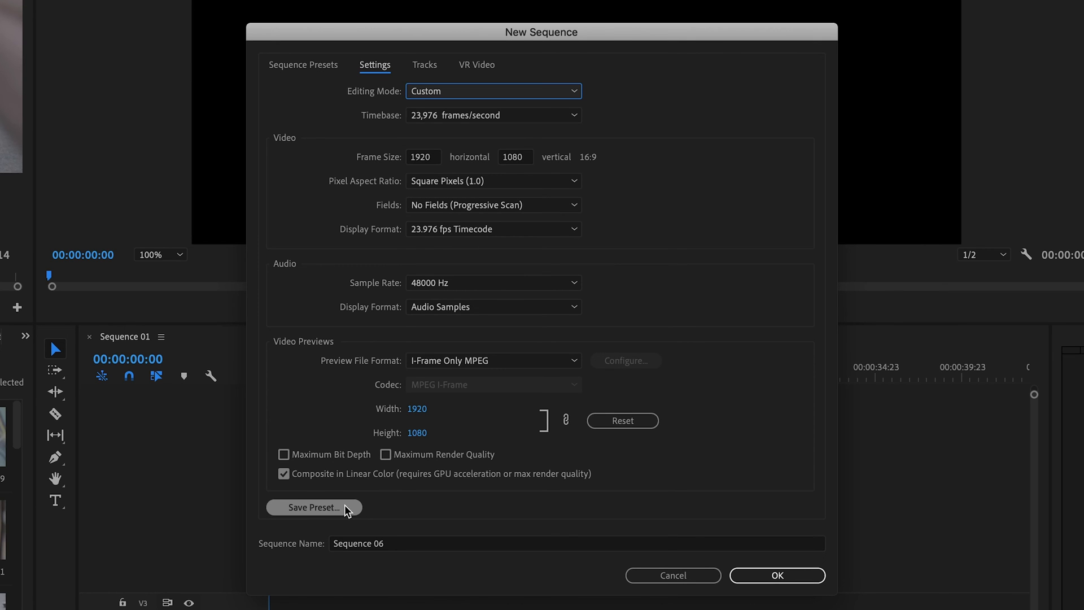
{"action": "left_click", "coordinate": [313, 507]}
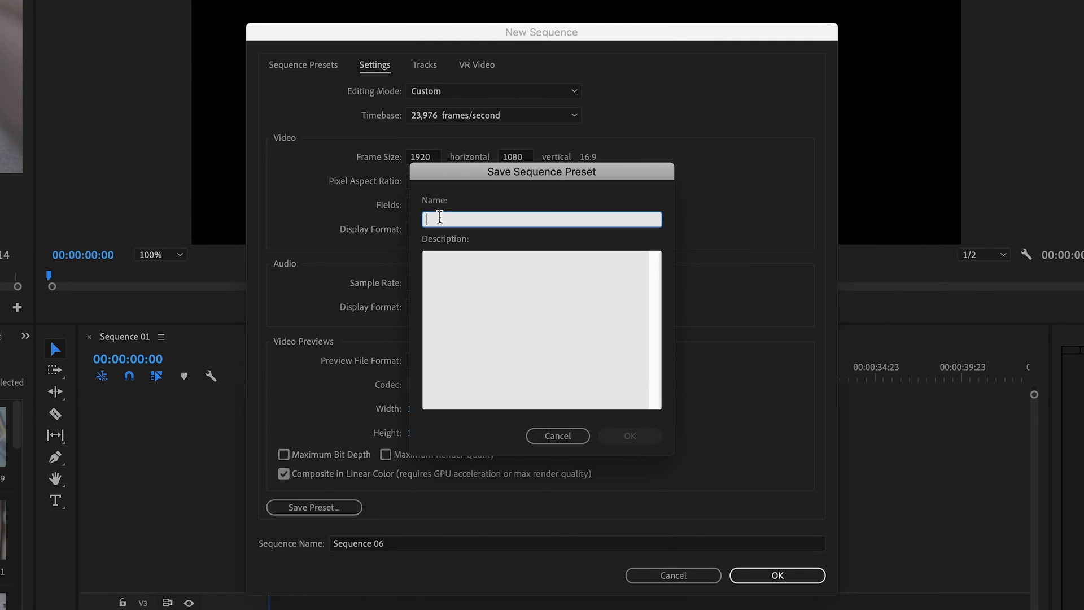
{"action": "type", "text": "My Preset"}
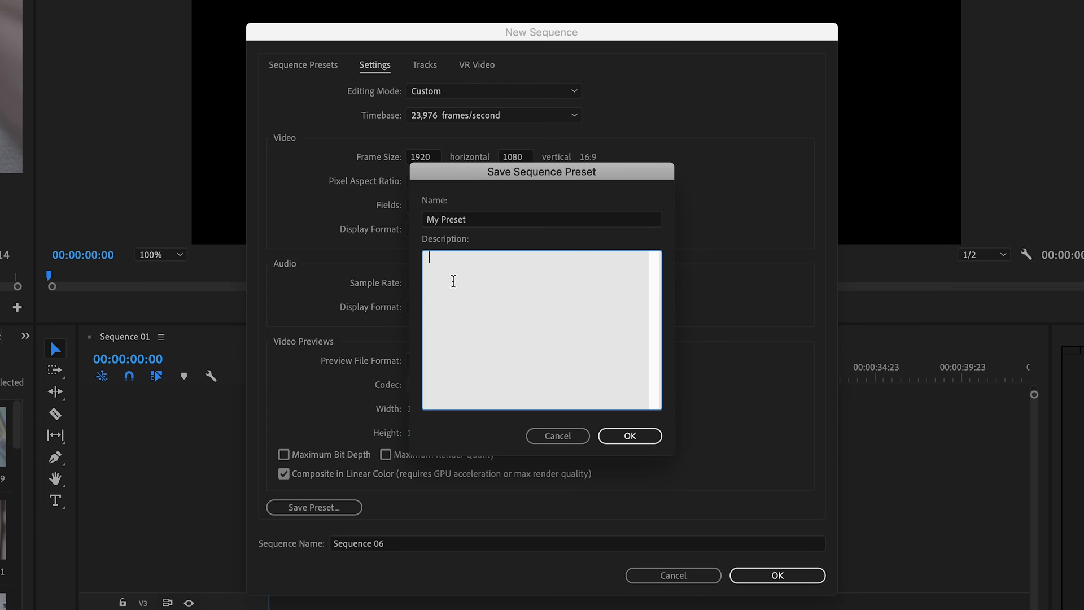
{"action": "type", "text": "(Example) My Sq"}
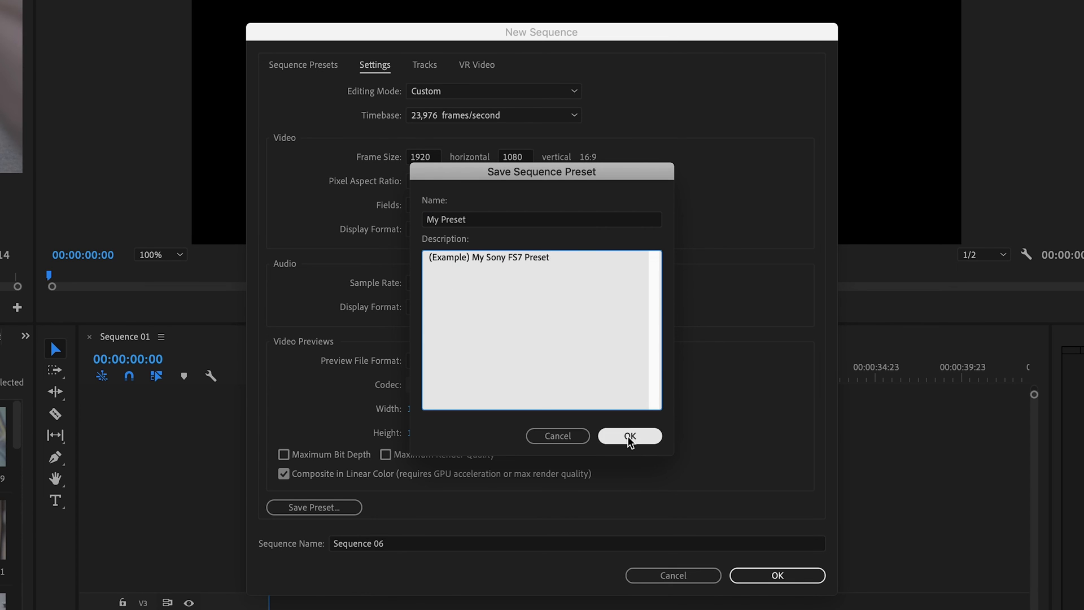
{"action": "left_click", "coordinate": [628, 435]}
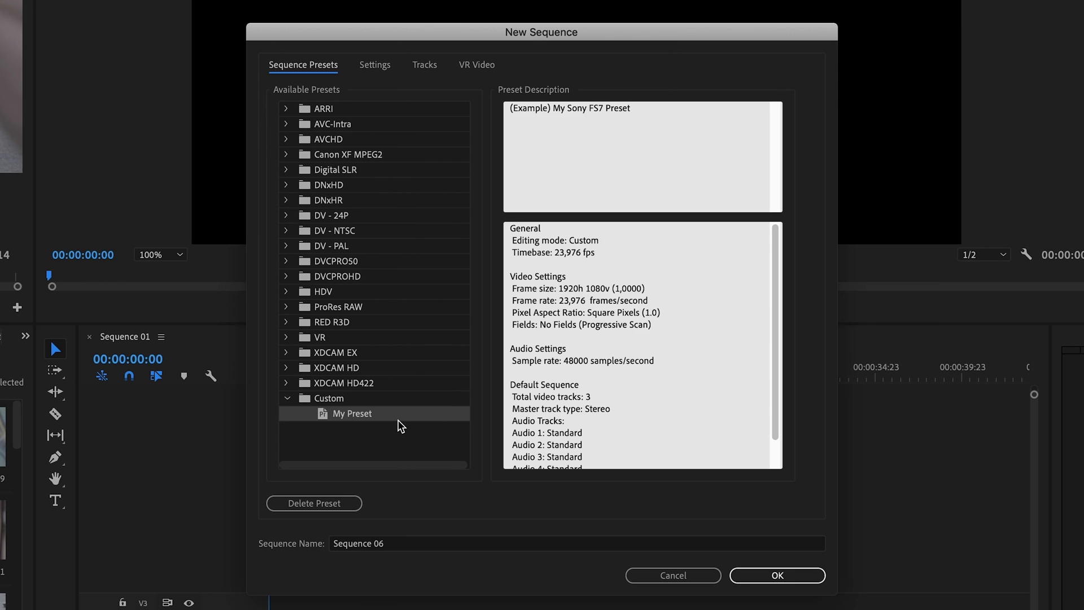
{"action": "left_click", "coordinate": [329, 397]}
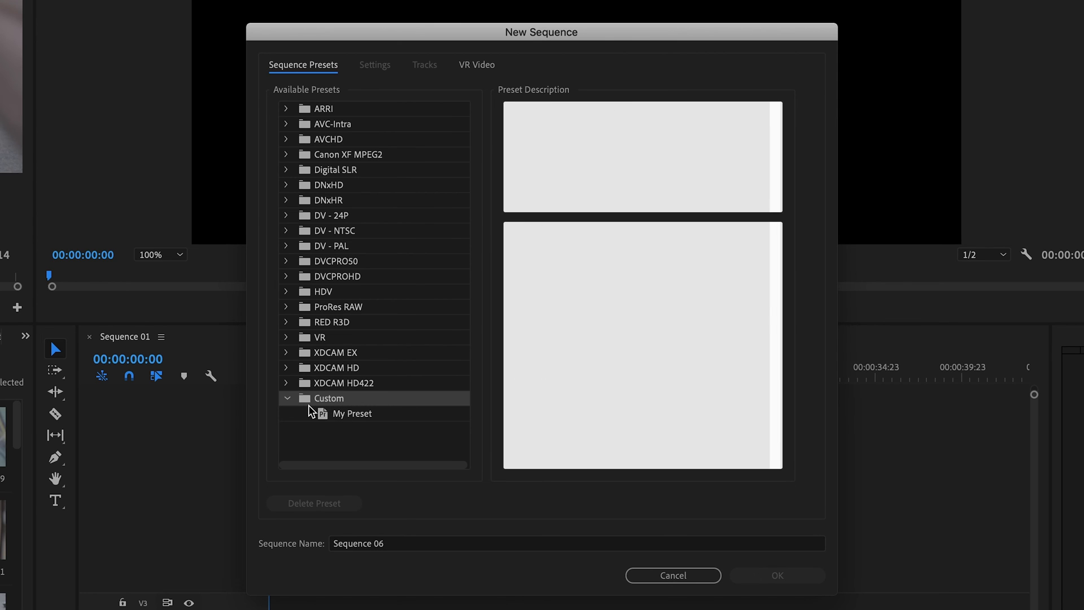
{"action": "left_click", "coordinate": [671, 575]}
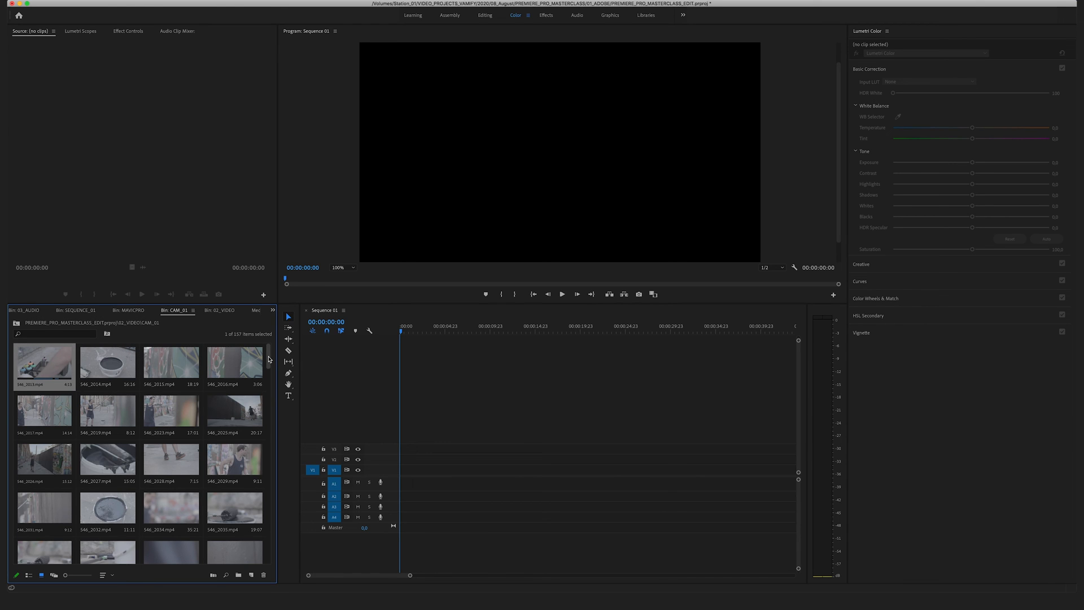
{"action": "mouse_move", "coordinate": [242, 550]}
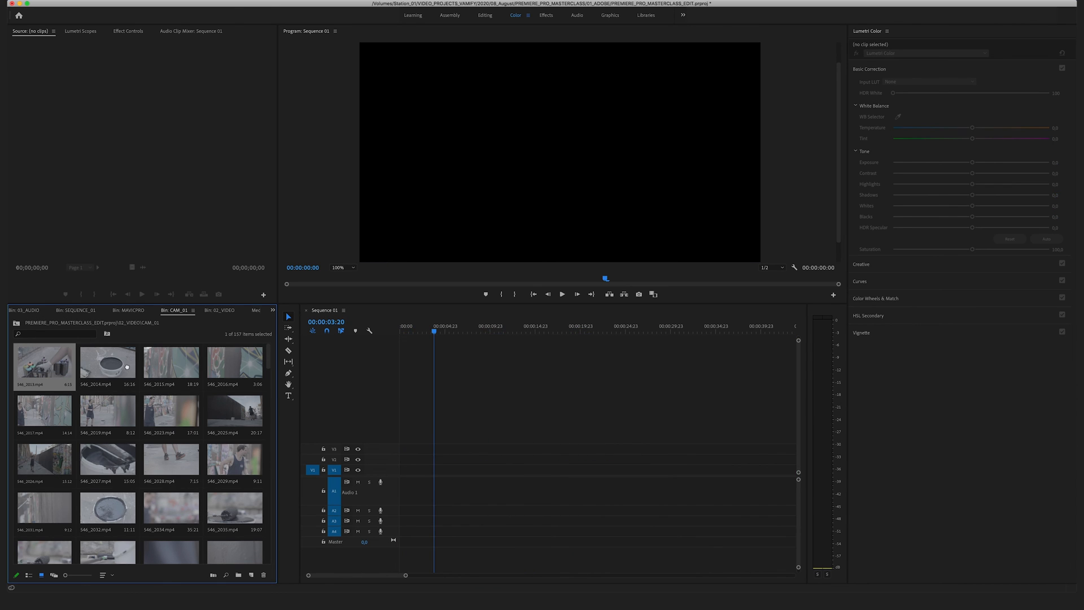
- Zoom the Sequence 01 timeline out to show more duration
{"action": "left_click_drag", "start_coordinate": [44, 363], "coordinate": [429, 469]}
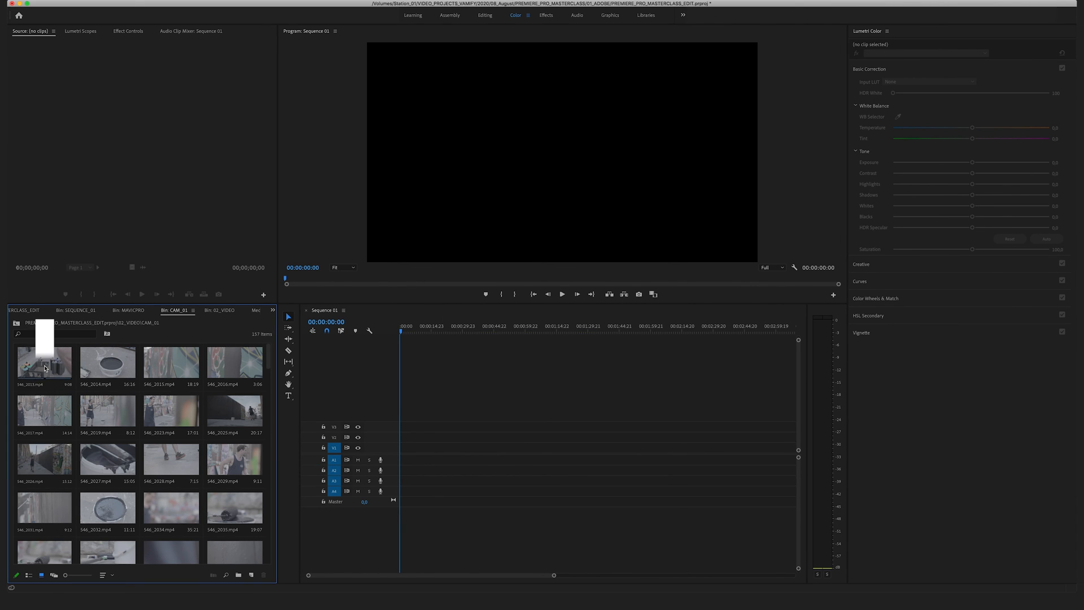
- Open S46_2013.mp4 in the Source Monitor and skim to find a starting moment
{"action": "double_click", "coordinate": [43, 361]}
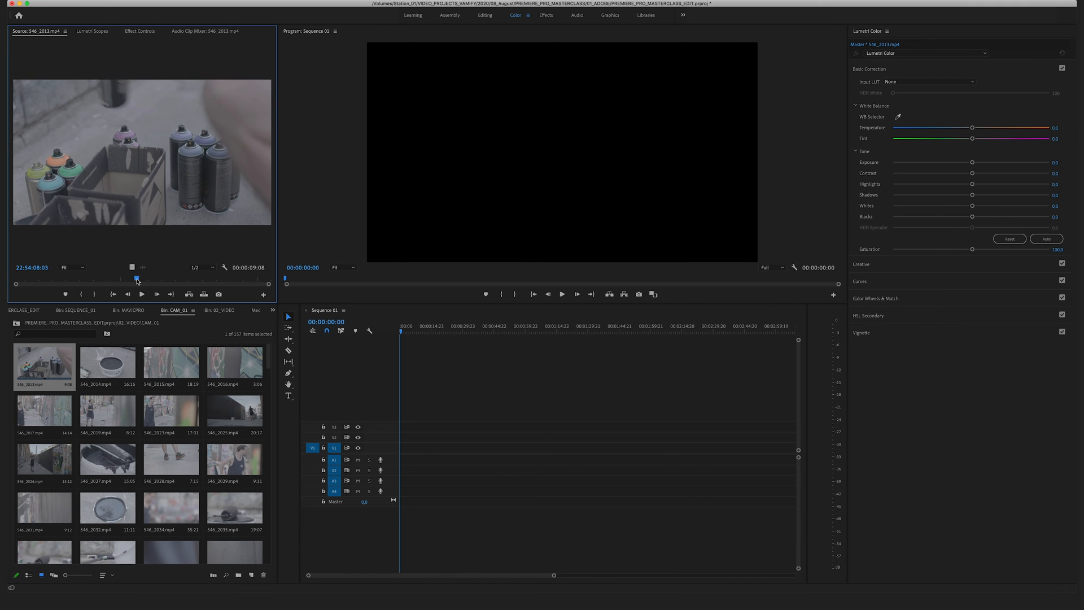
{"action": "left_click_drag", "start_coordinate": [136, 278], "coordinate": [121, 279]}
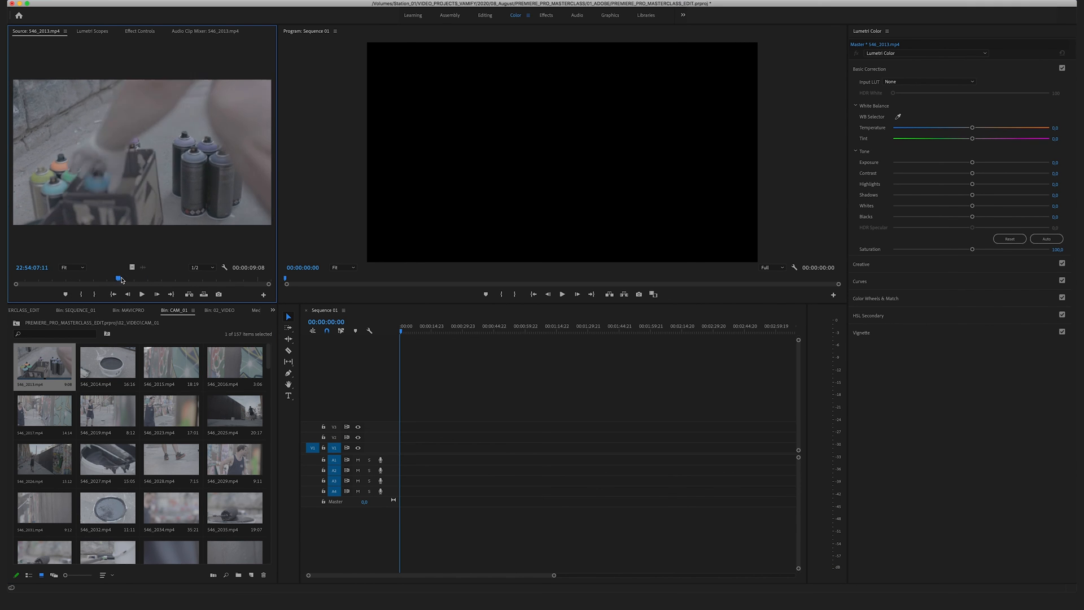
{"action": "left_click_drag", "start_coordinate": [121, 278], "coordinate": [89, 281]}
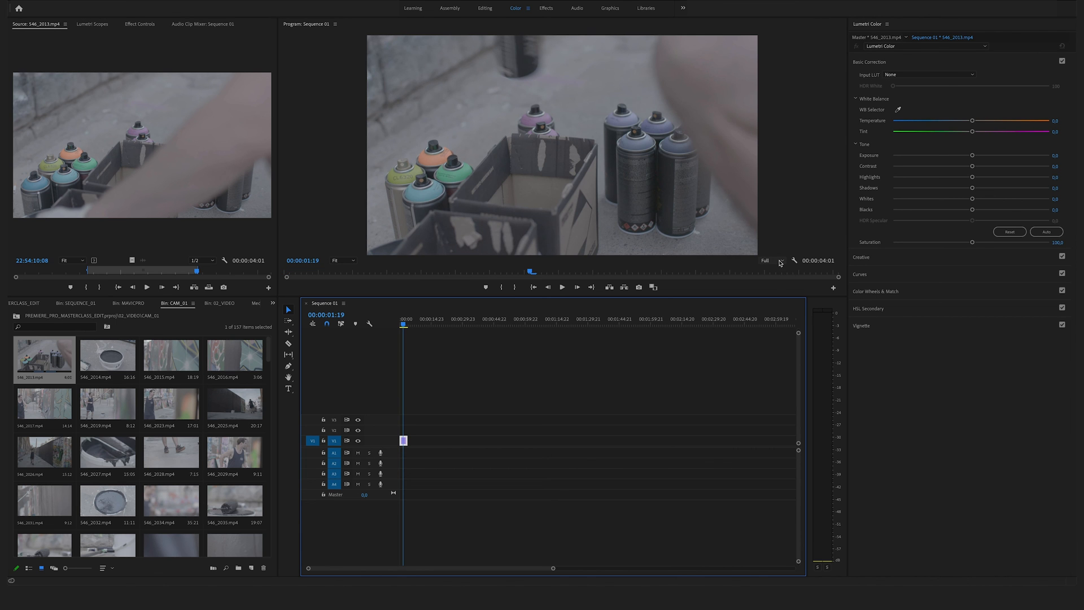
- Set the Program Monitor playback resolution from Full to 1/2
{"action": "left_click", "coordinate": [763, 260]}
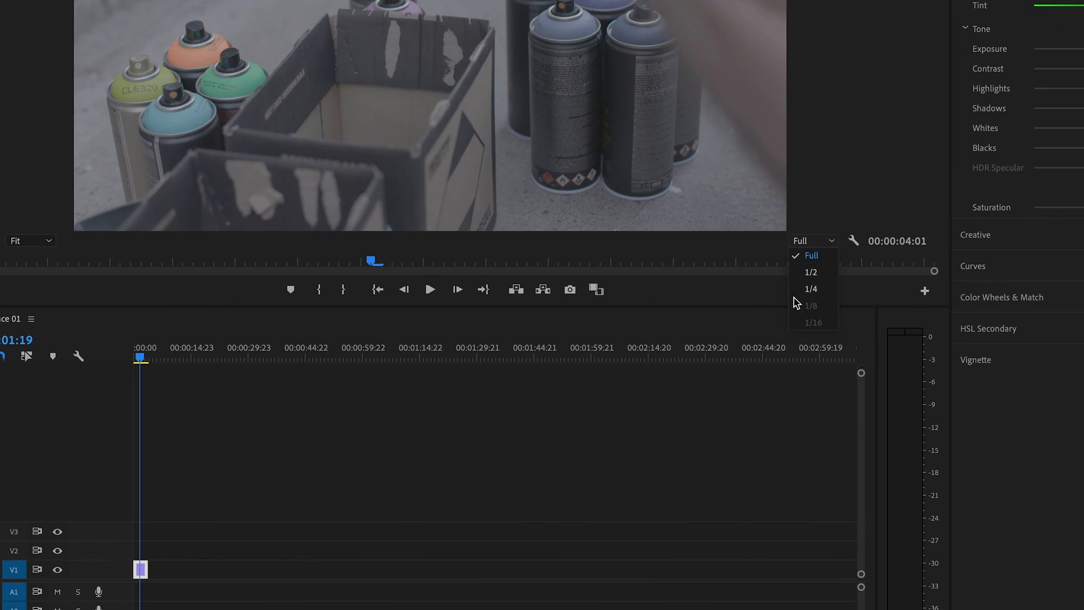
{"action": "mouse_move", "coordinate": [811, 272]}
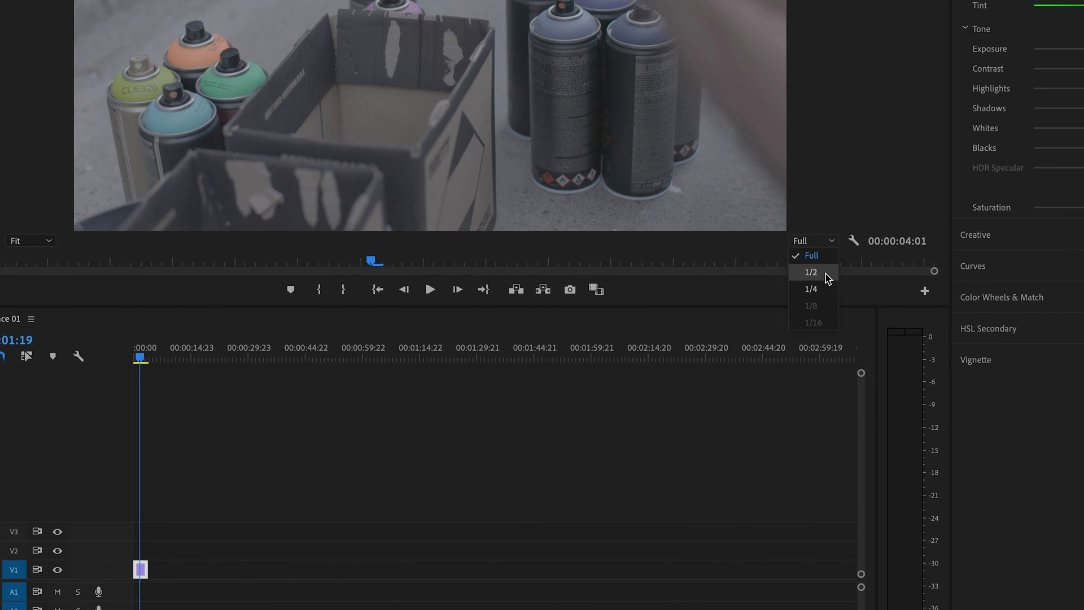
{"action": "left_click", "coordinate": [810, 271]}
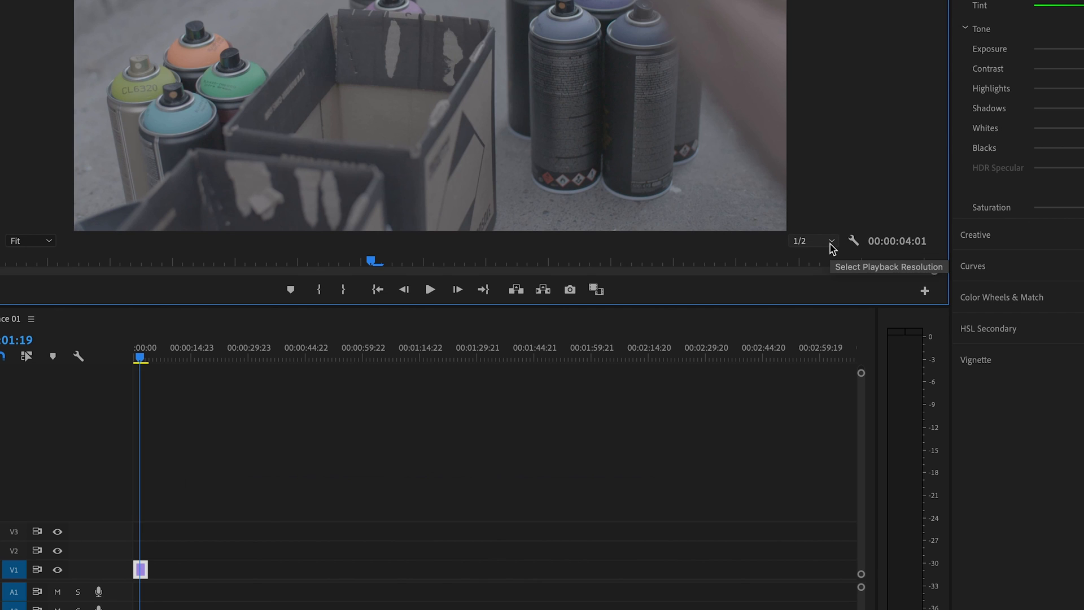